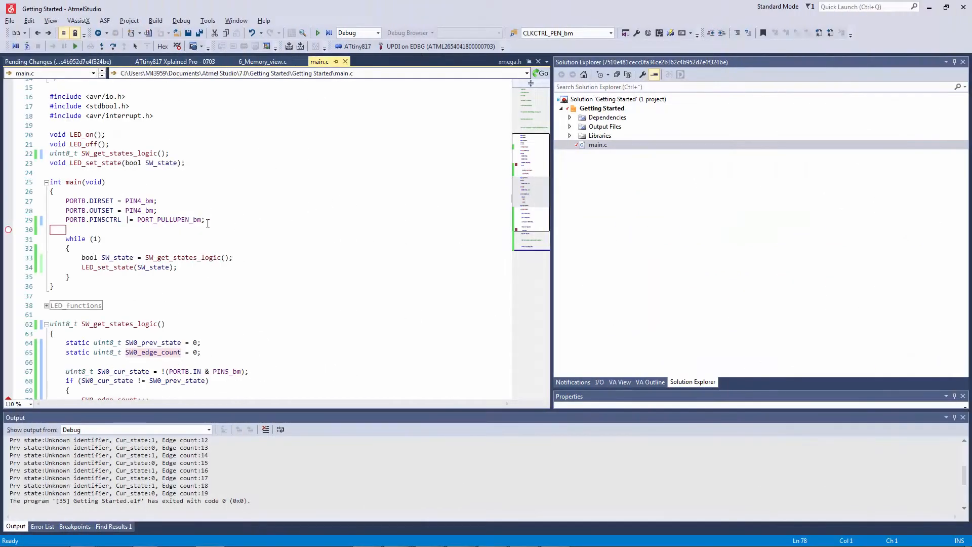
- Filter the I/O view to clk, select the Clock controller and start debugging for live values
key(Enter)
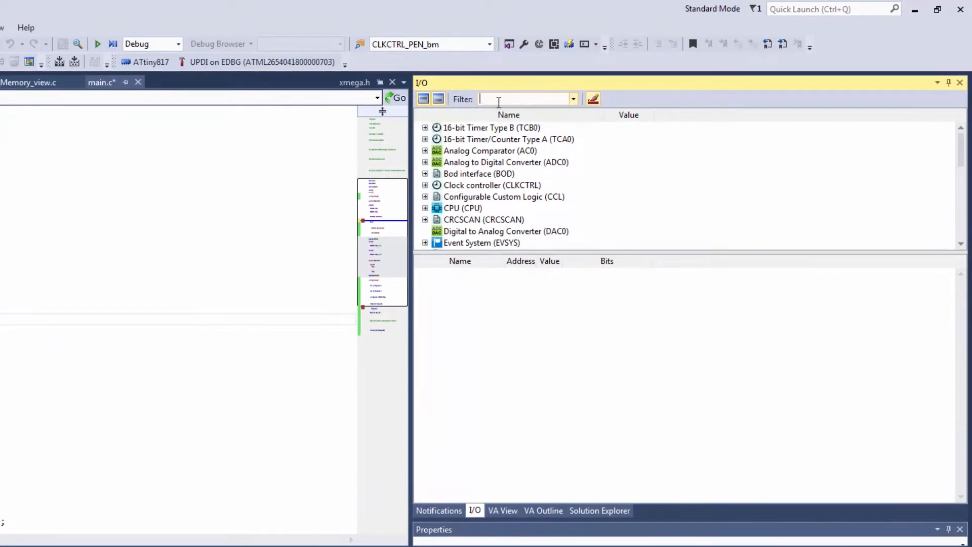
text(clk)
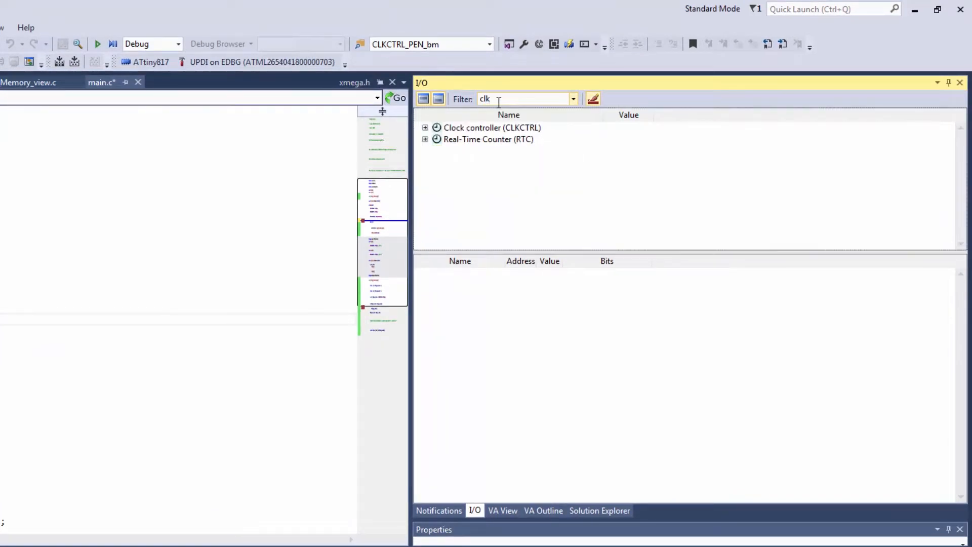
click(492, 127)
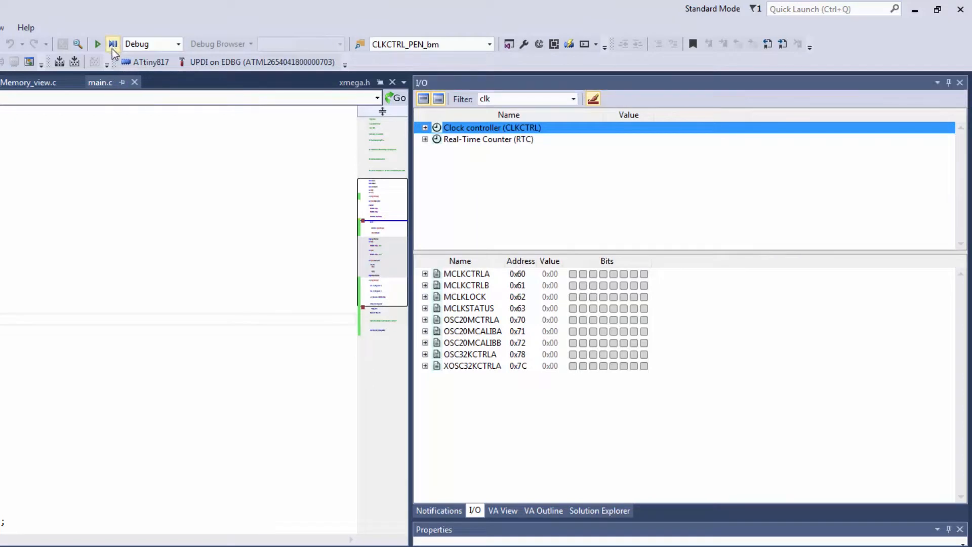
click(426, 128)
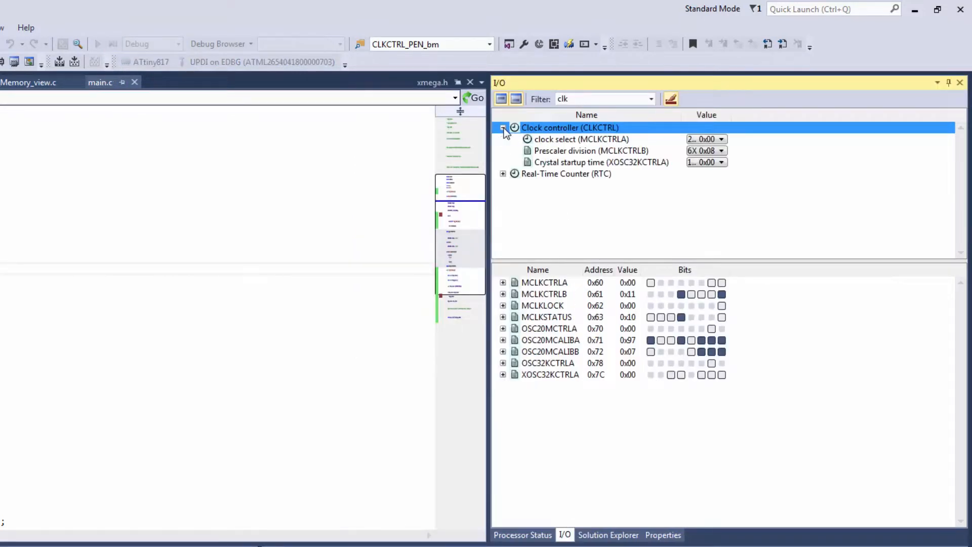
- Inspect the clock source choices unchanged and expand MCLKCTRLB to show its bit fields
click(721, 139)
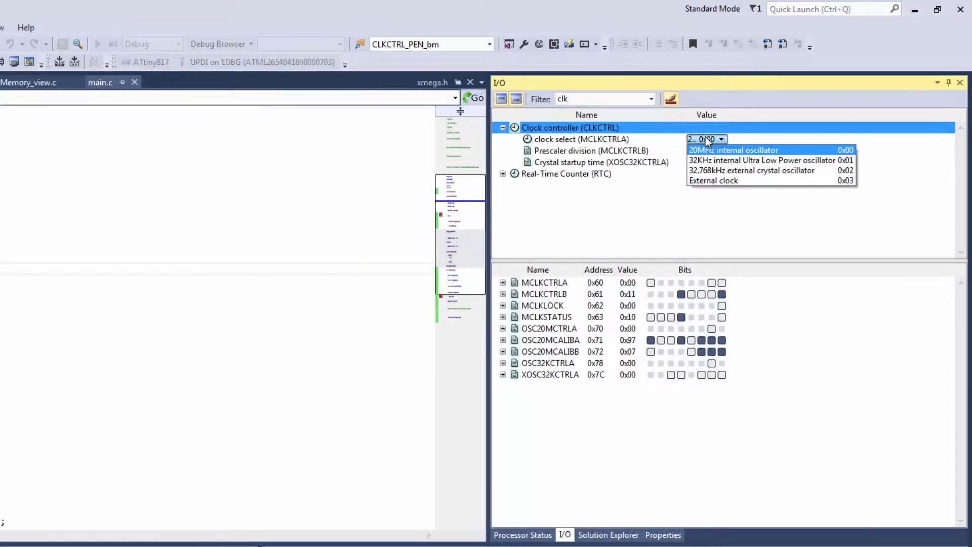
click(733, 150)
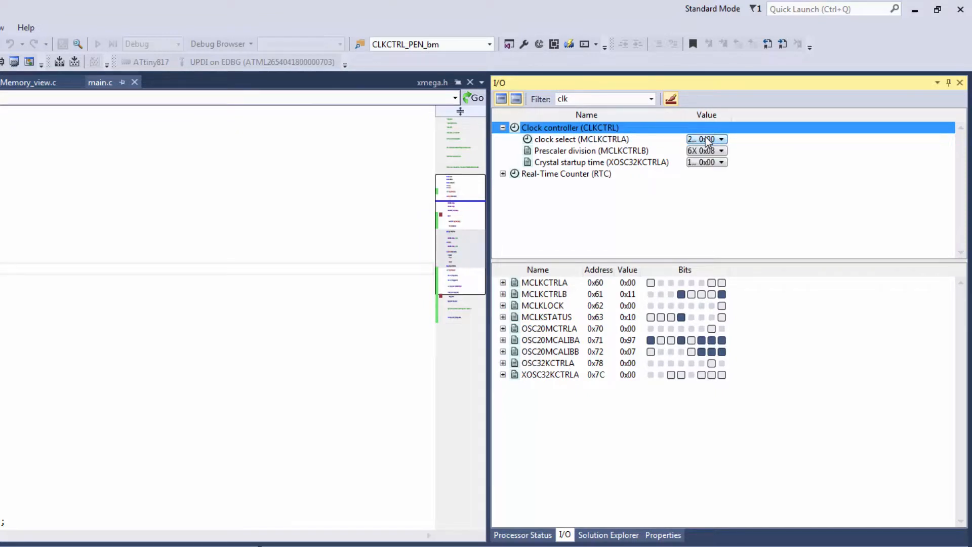
click(721, 150)
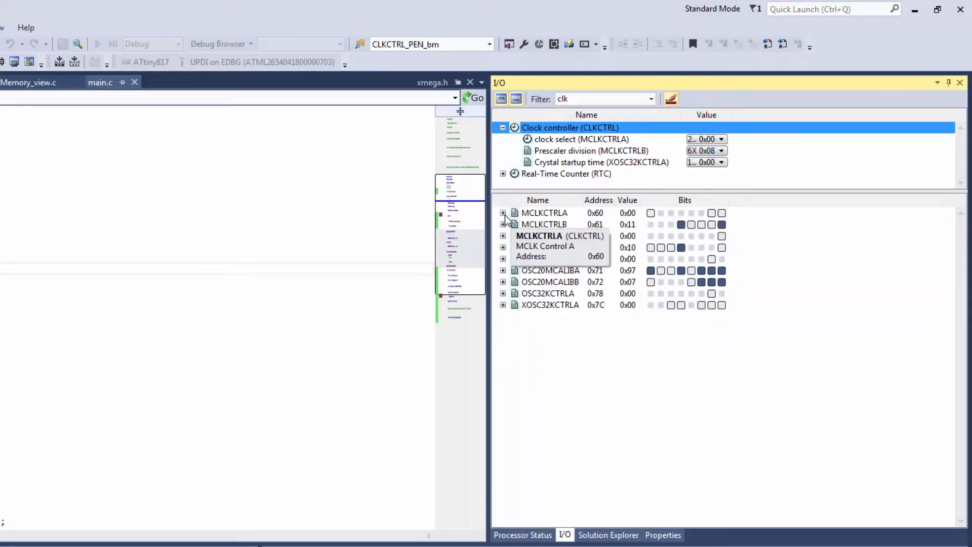
click(503, 224)
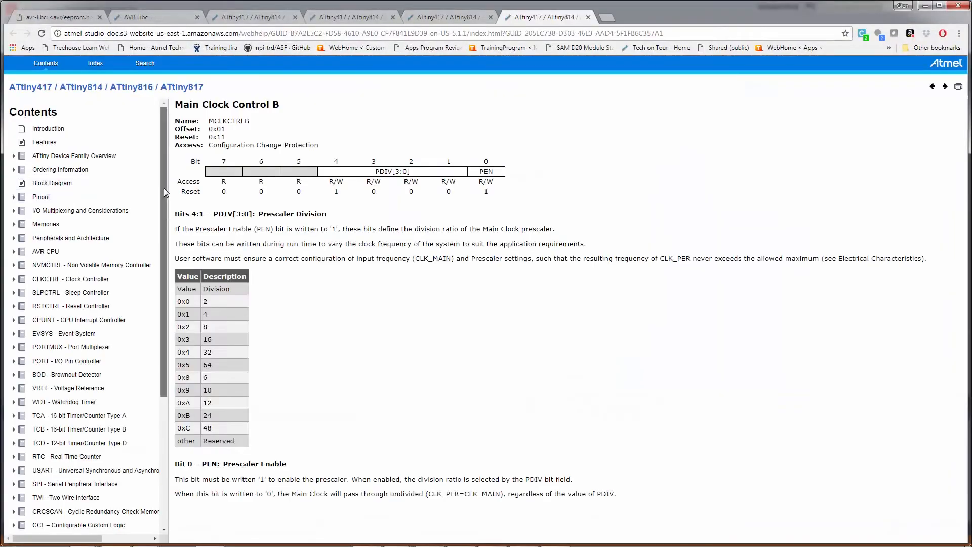
- Scroll the MCLKCTRLB help page to the PDIV prescaler division table
scroll(down, 3)
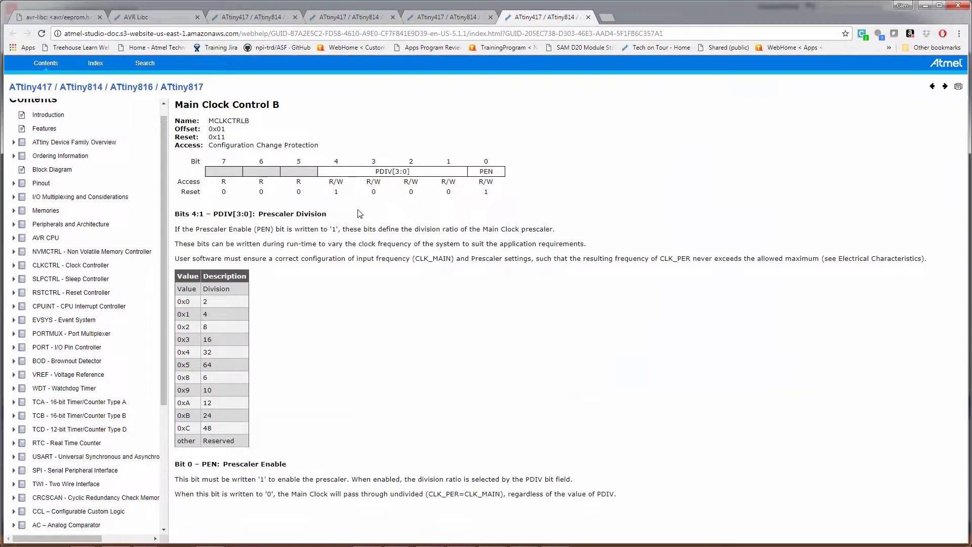
click(14, 264)
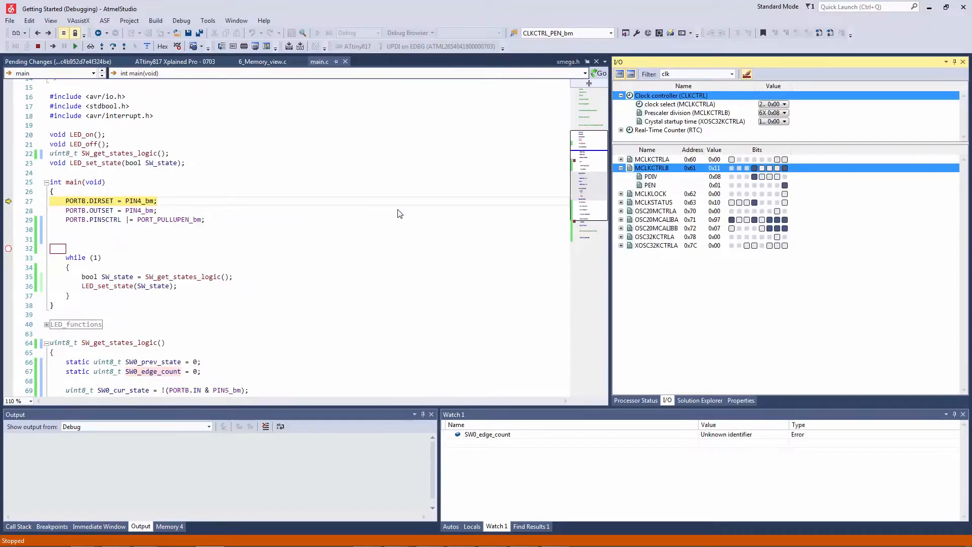
- Begin a new main() line reading CLKCTRL.MCLKCTRLB = clk_ after the pull-up setup
click(79, 239)
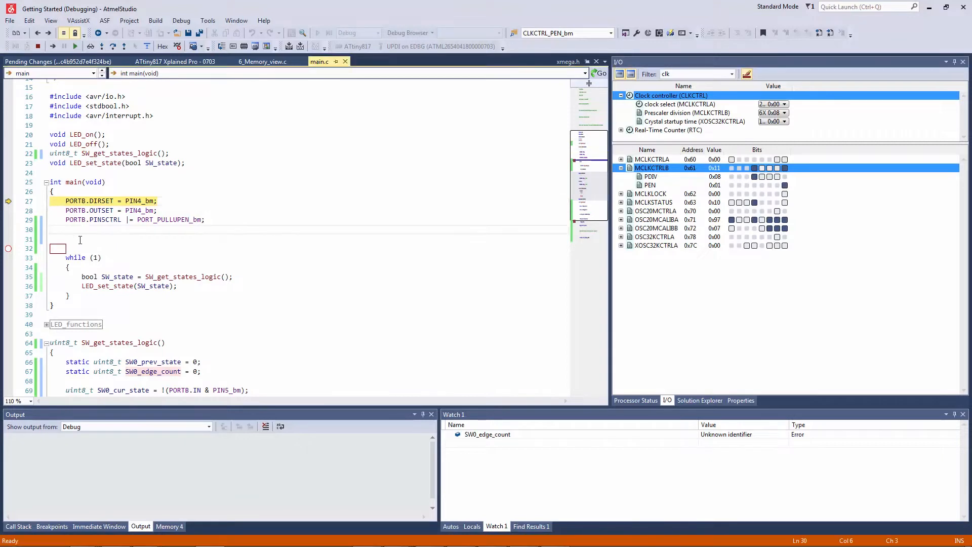
text(CLKCTRL.)
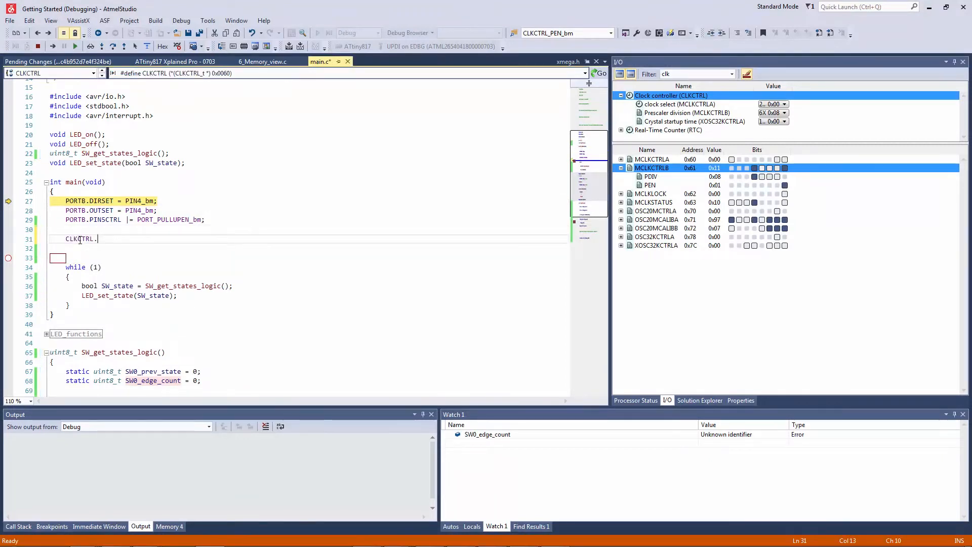
text(MCLKCTRLB = c)
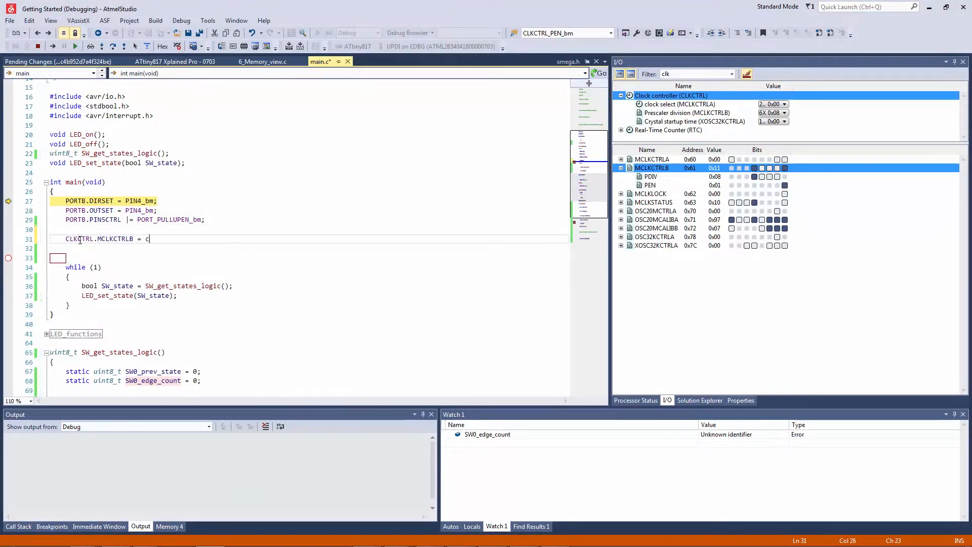
text(lk_)
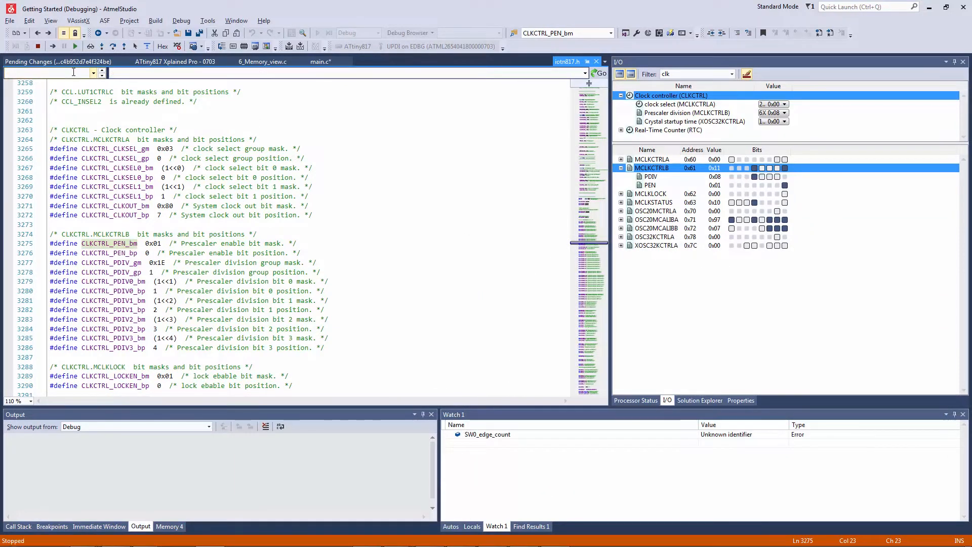
- Find the CLKCTRL_PDIV_enum via PDIV search and pick CLKCTRL_PDIV_2X_gc for the statement
text(PDIV)
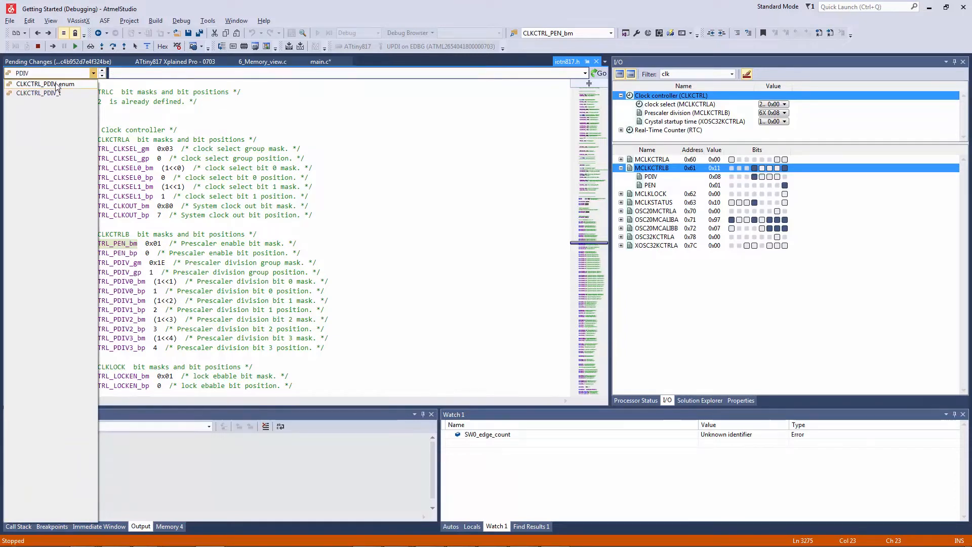
click(46, 84)
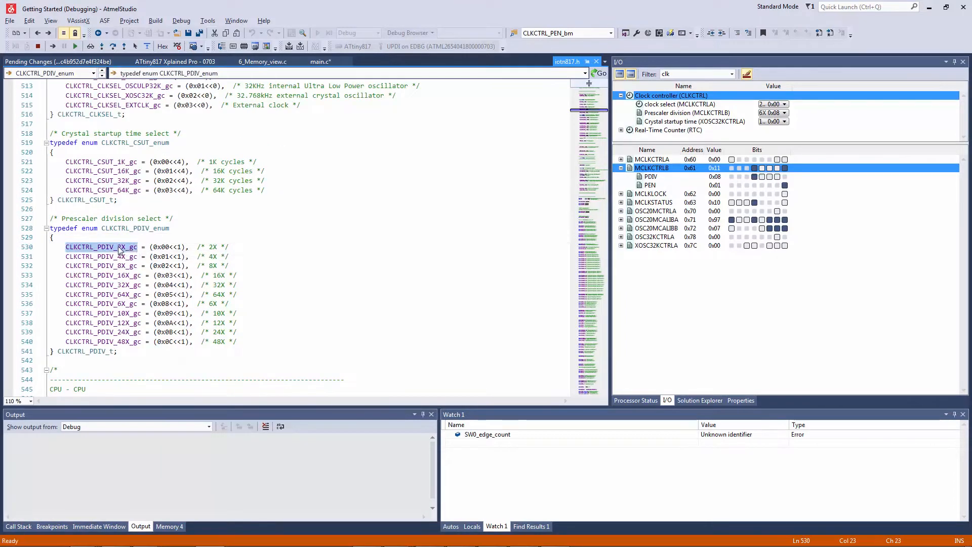
click(320, 62)
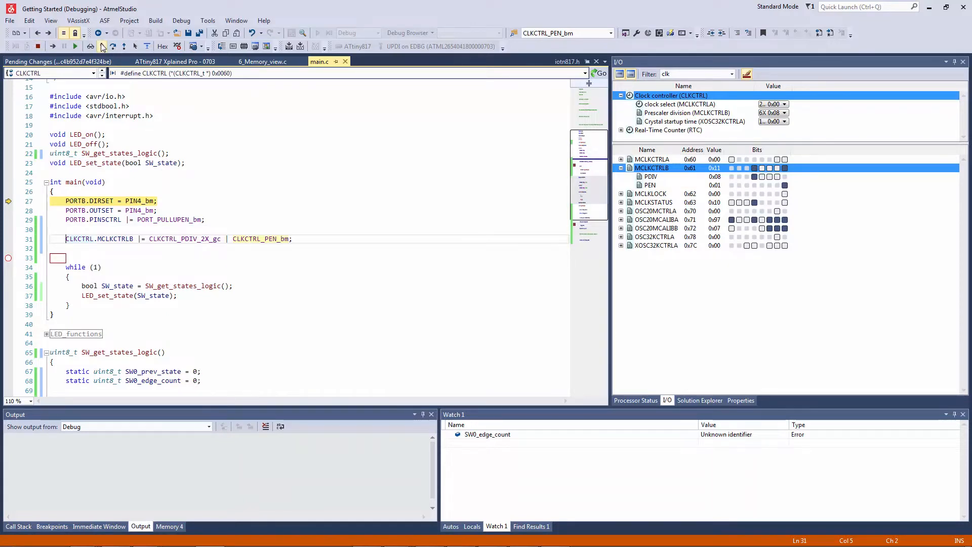
- Run to the prescaler line and step over it, watching MCLKCTRLB
click(115, 46)
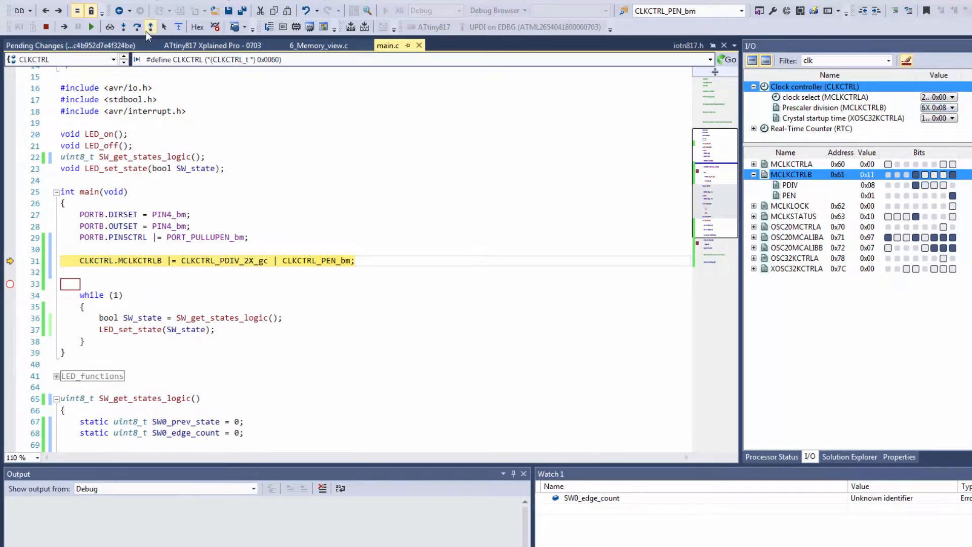
click(136, 27)
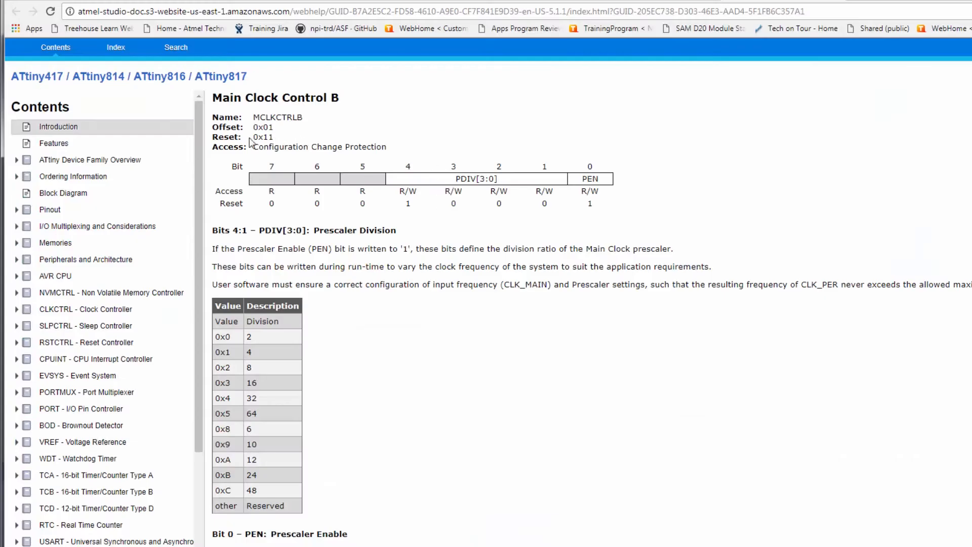
- Mark Configuration Change Protection in the Access field and sync the Contents tree
double_click(319, 147)
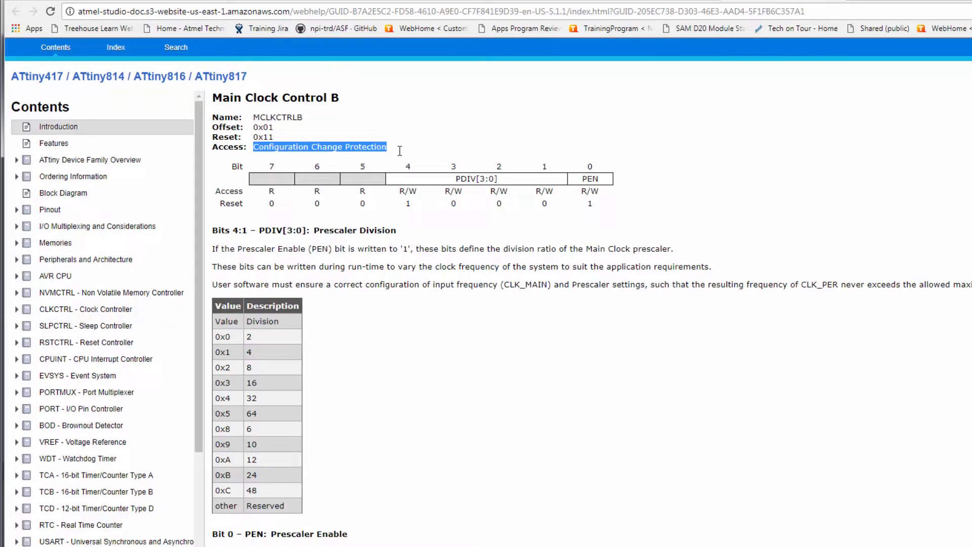
click(17, 309)
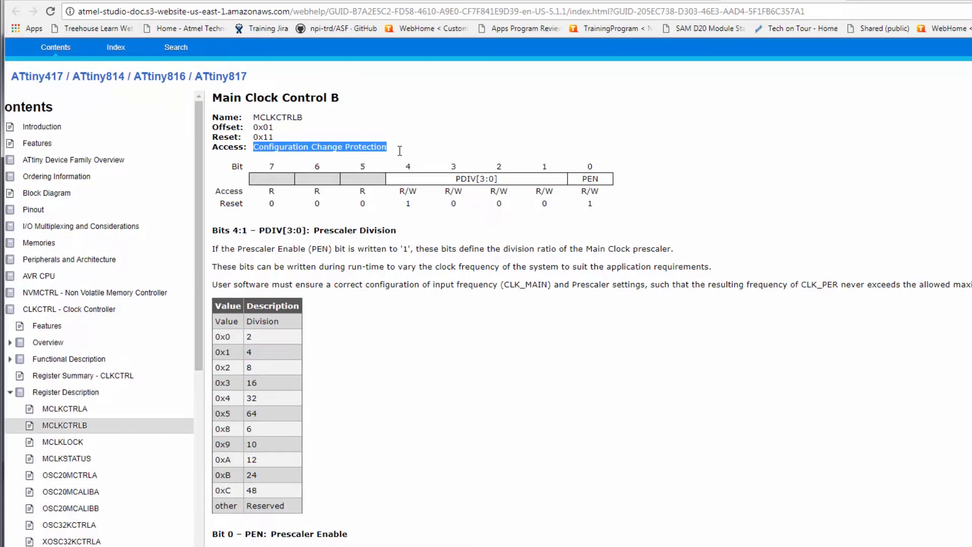
mouse_move(371, 217)
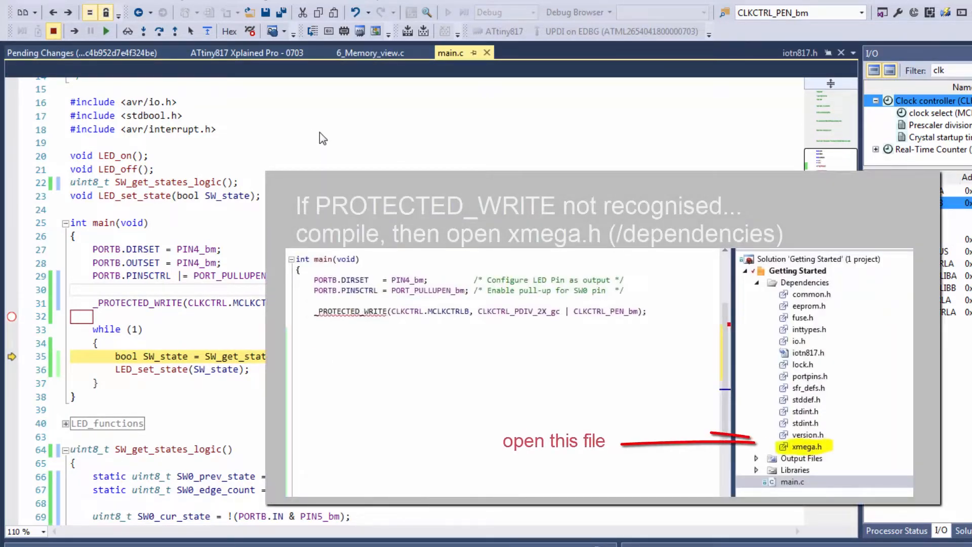
- Restart debugging, continue to the _PROTECTED_WRITE breakpoint and step over it so MCLKCTRLB reads 0x01
click(463, 12)
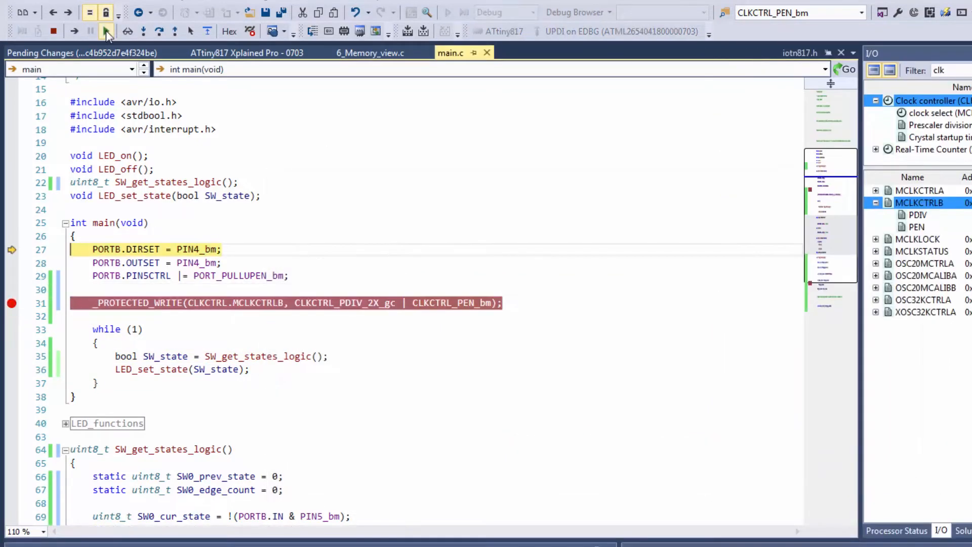
click(160, 29)
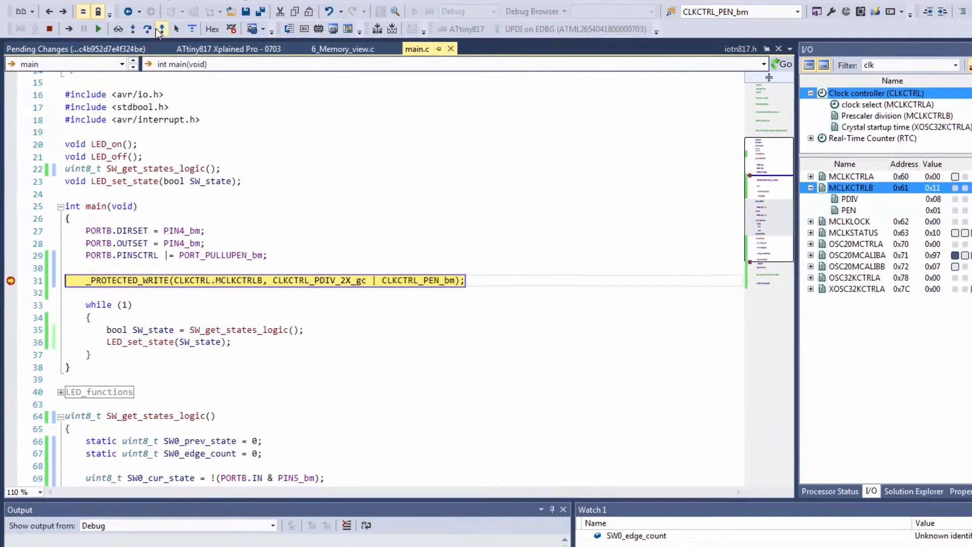
click(149, 29)
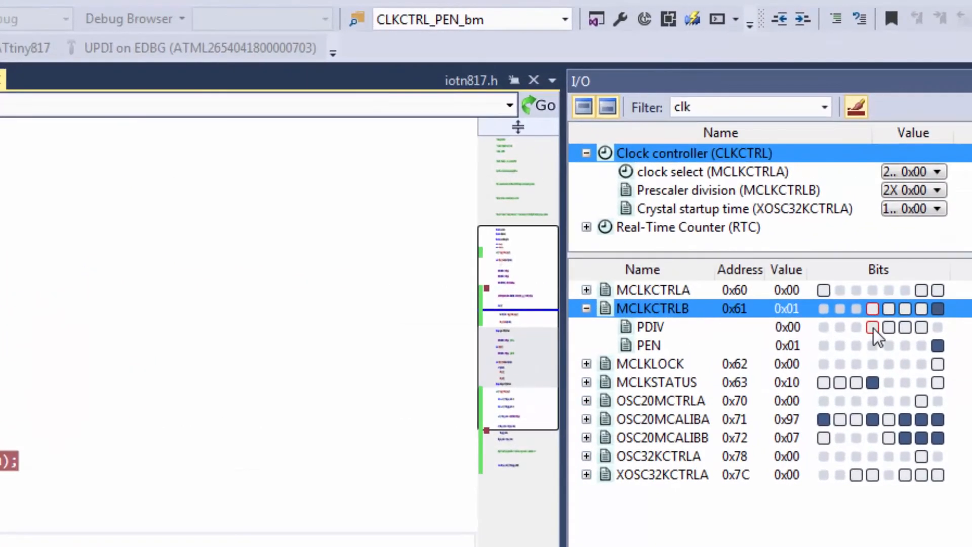
click(713, 190)
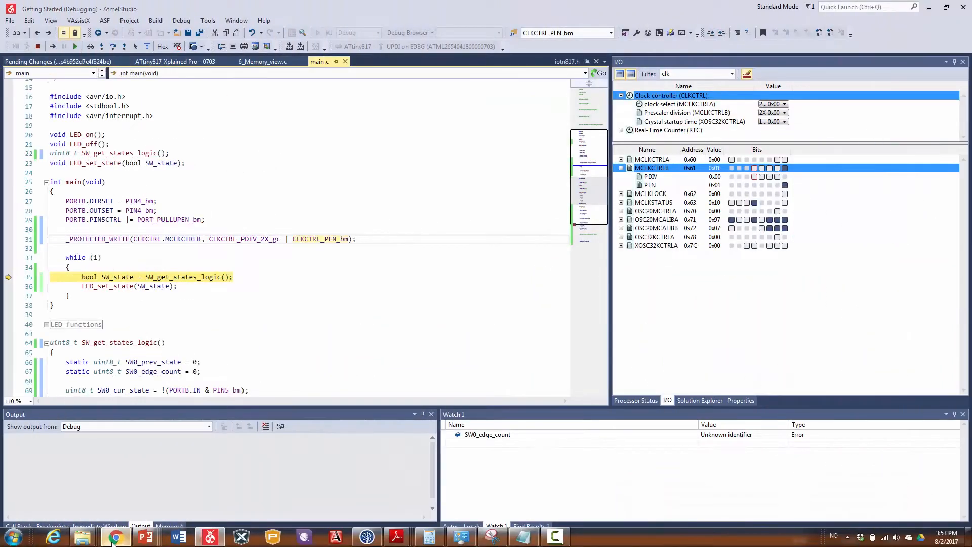
- Open the avr-libc manual's Library Reference and the <avr/eeprom.h> page, scanning its Functions table
click(116, 537)
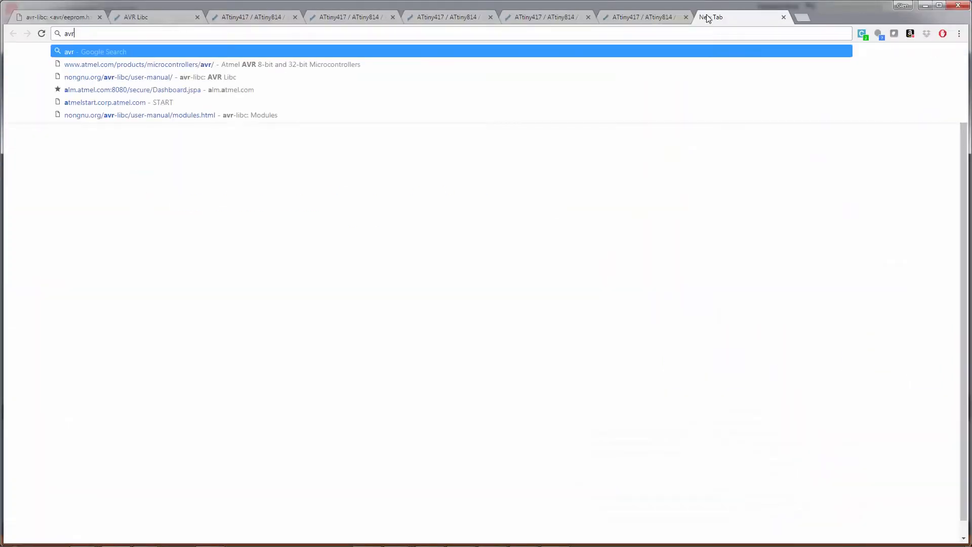
click(117, 77)
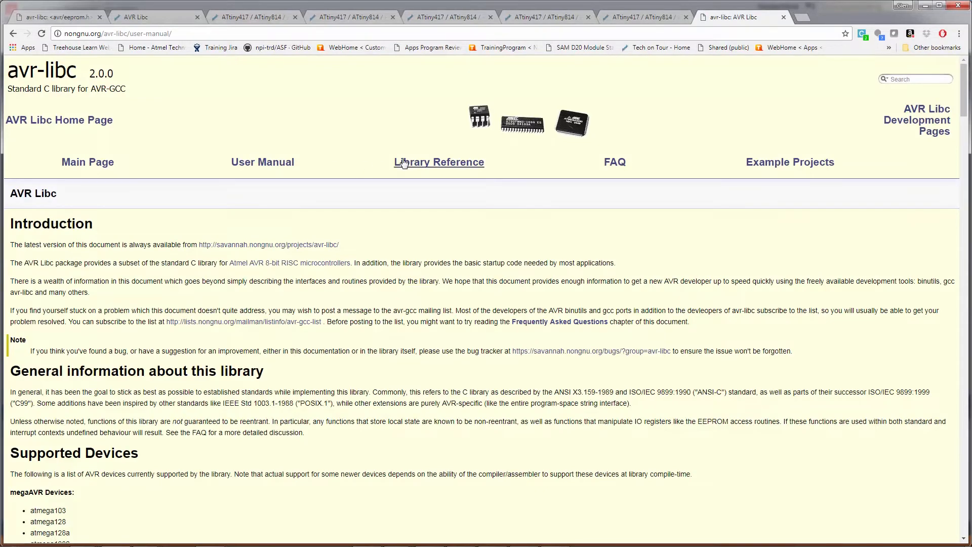
click(439, 162)
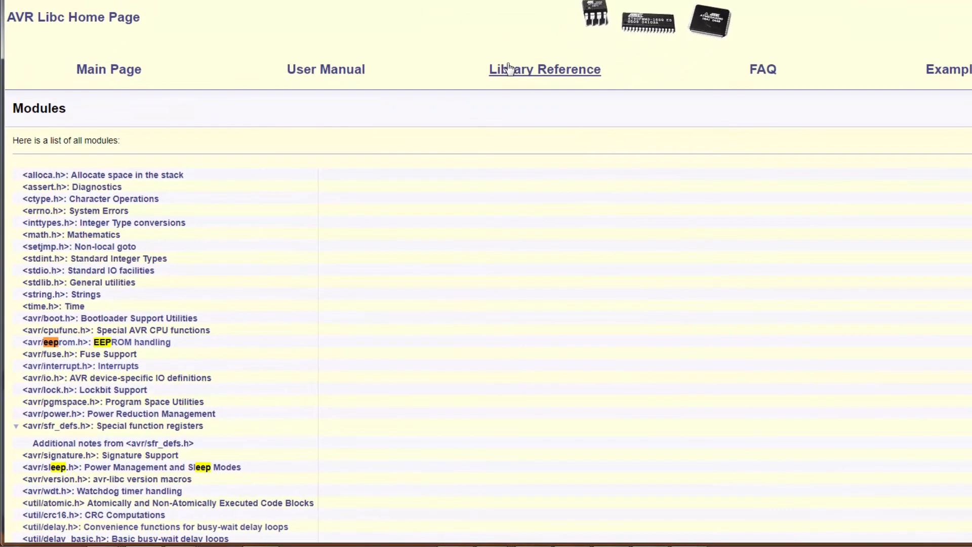
mouse_move(60, 341)
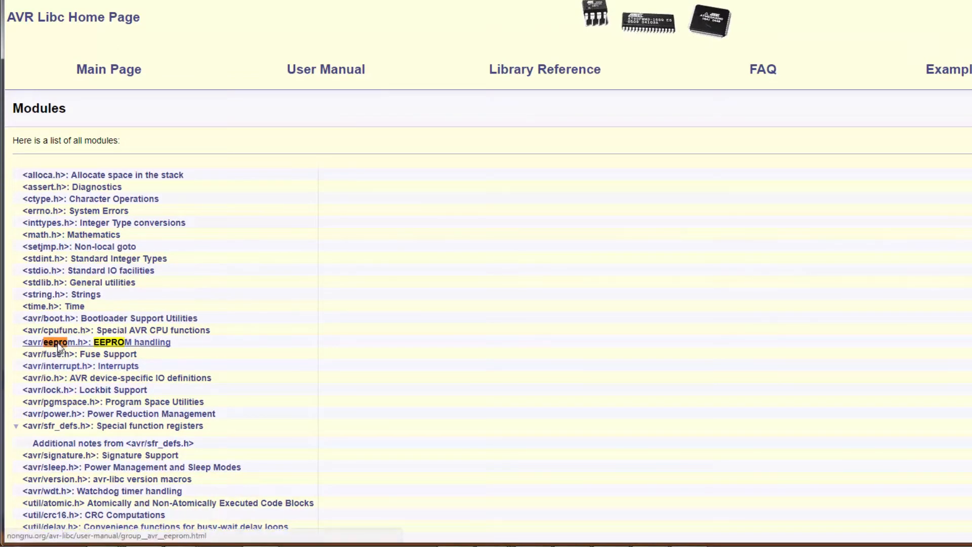
click(95, 342)
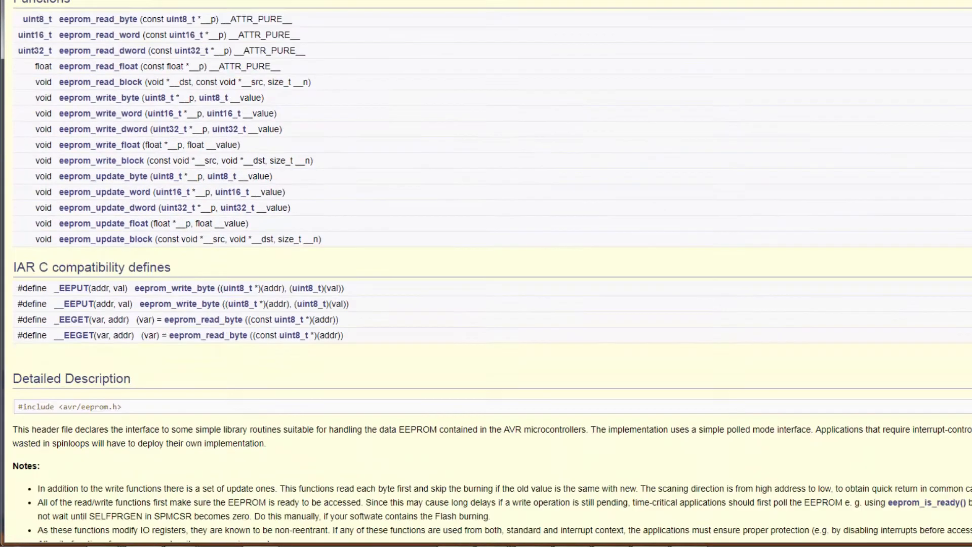
scroll(down, 3)
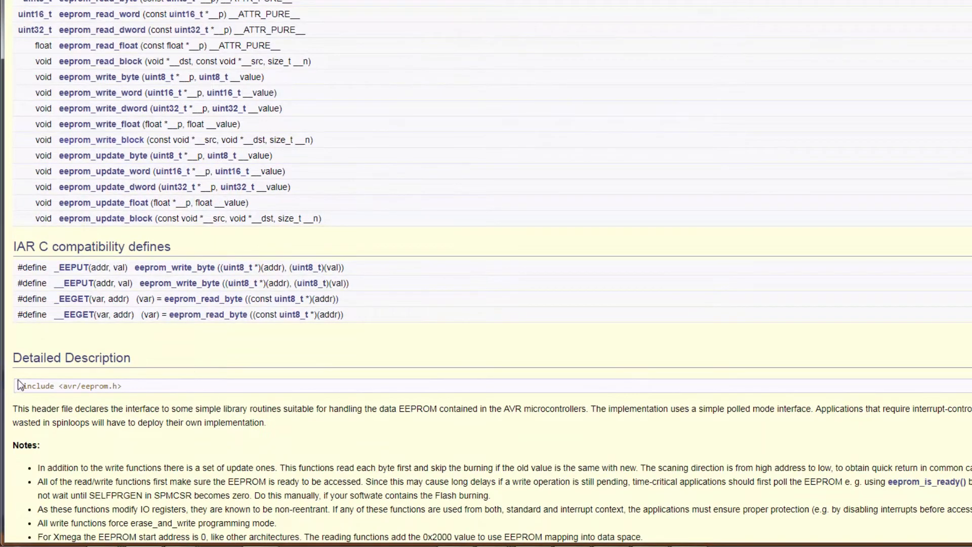
scroll(up, 3)
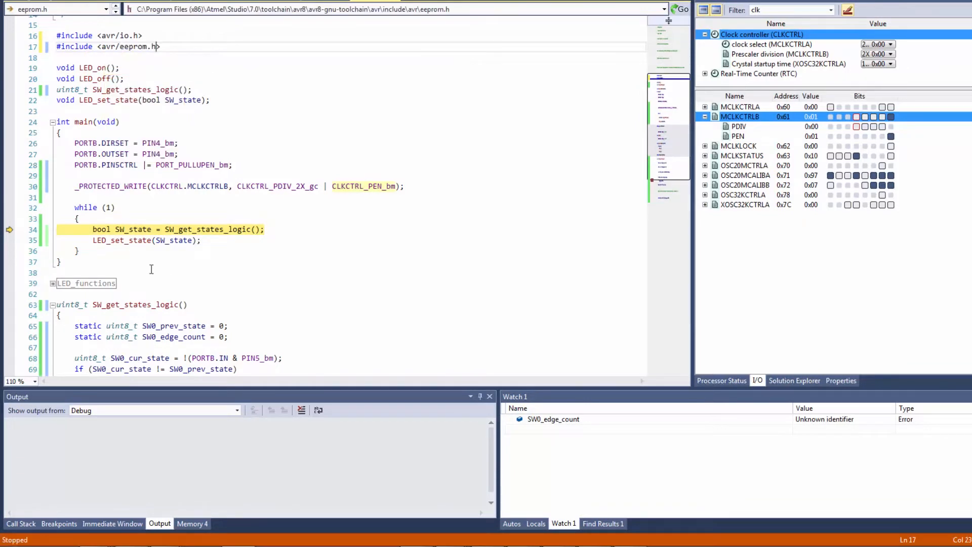
- Return to the EEPROM functions reference page in the Atmel Studio help tab
click(132, 186)
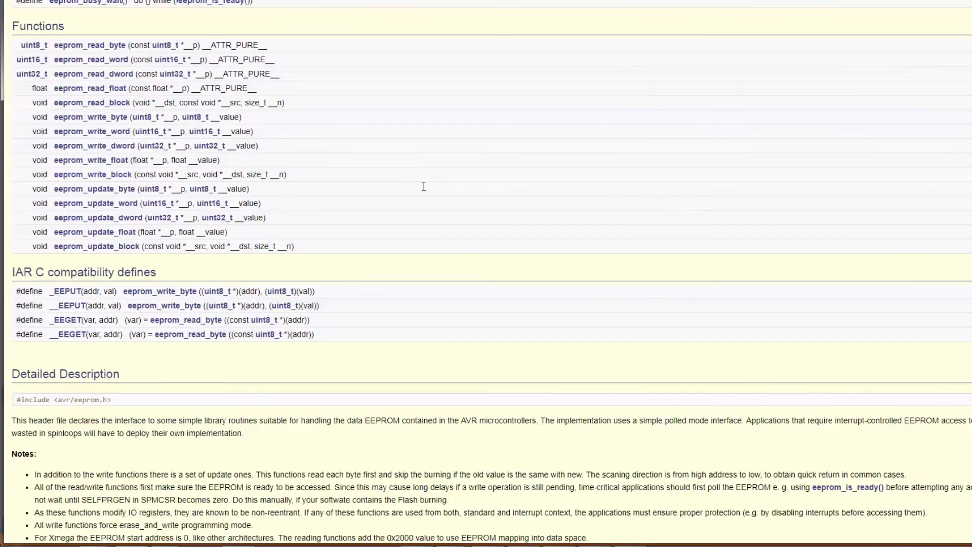
mouse_move(67, 189)
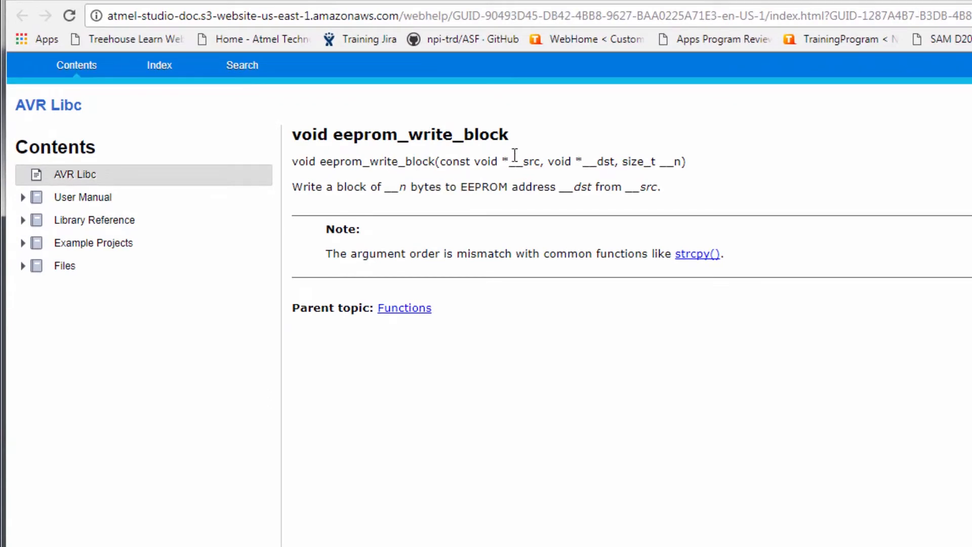
mouse_move(650, 162)
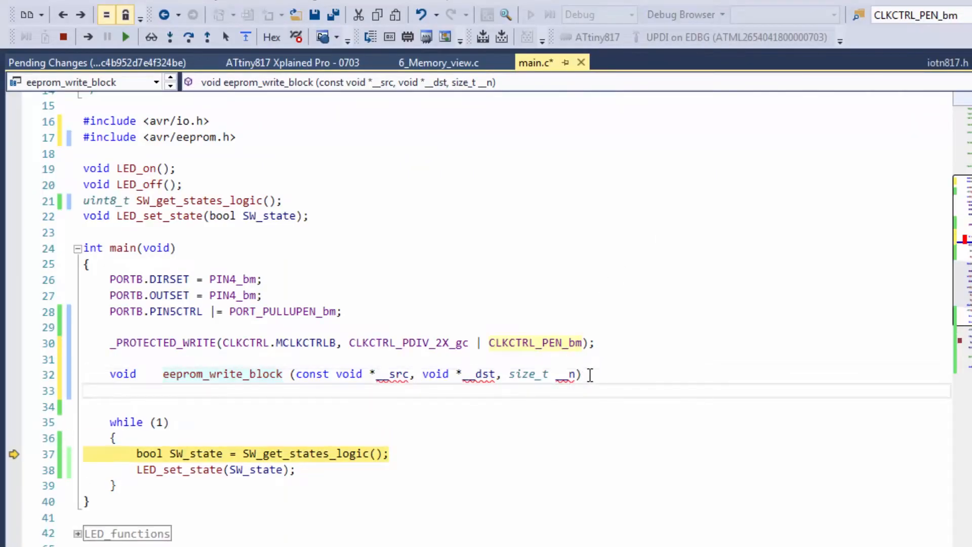
- Add eeprom_write_block(Hello,(void*)0,sizeof(Hello)); with a uint8_t Hello array via IntelliSense
text(ee)
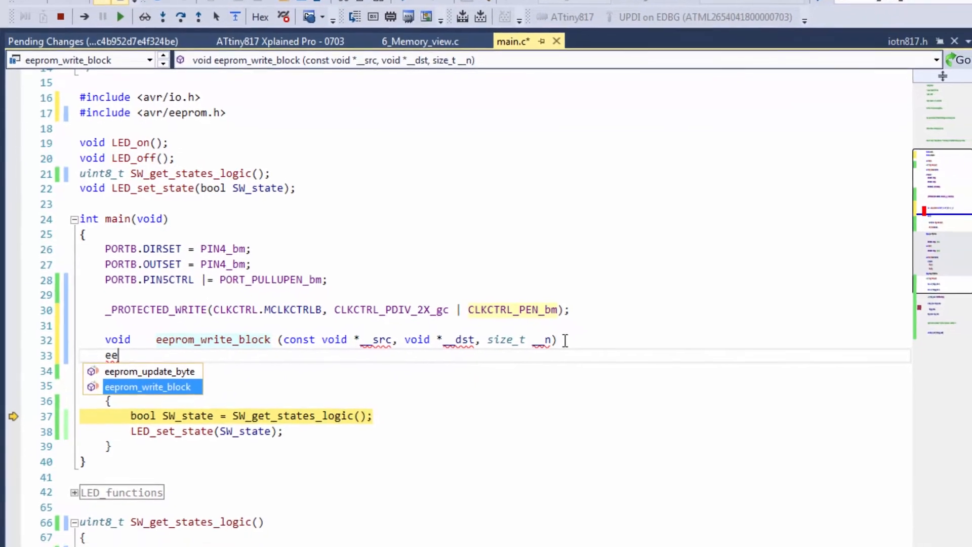
click(148, 386)
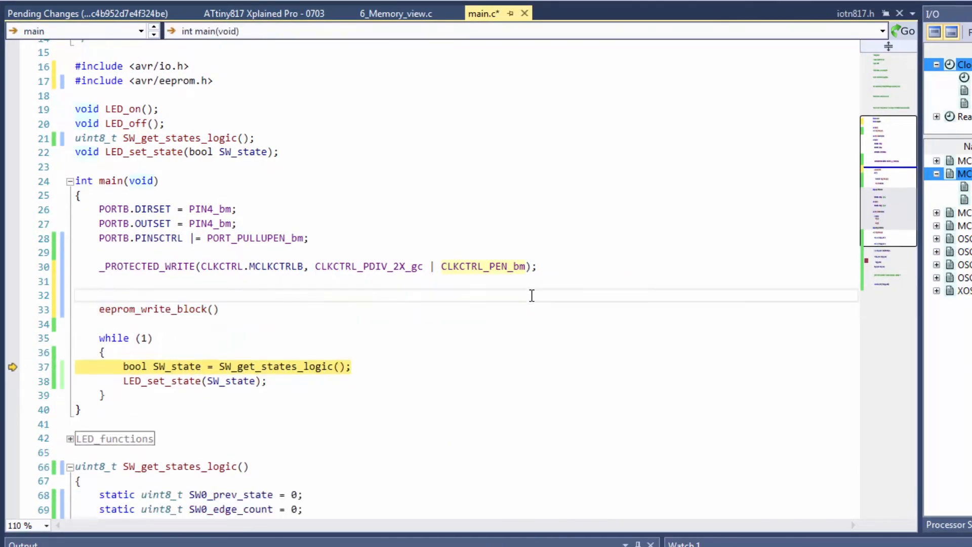
text(uint8_t Hello[] = "Hello world!)
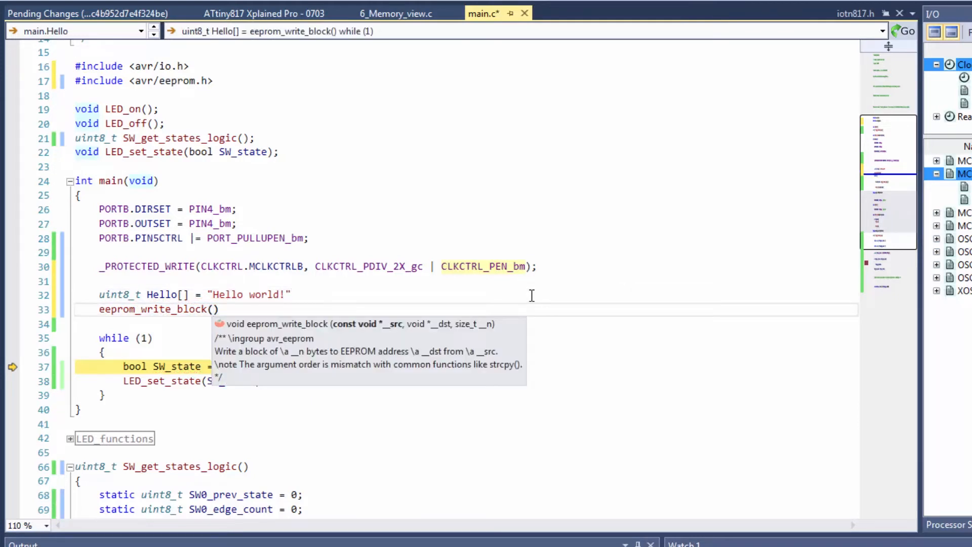
text(he)
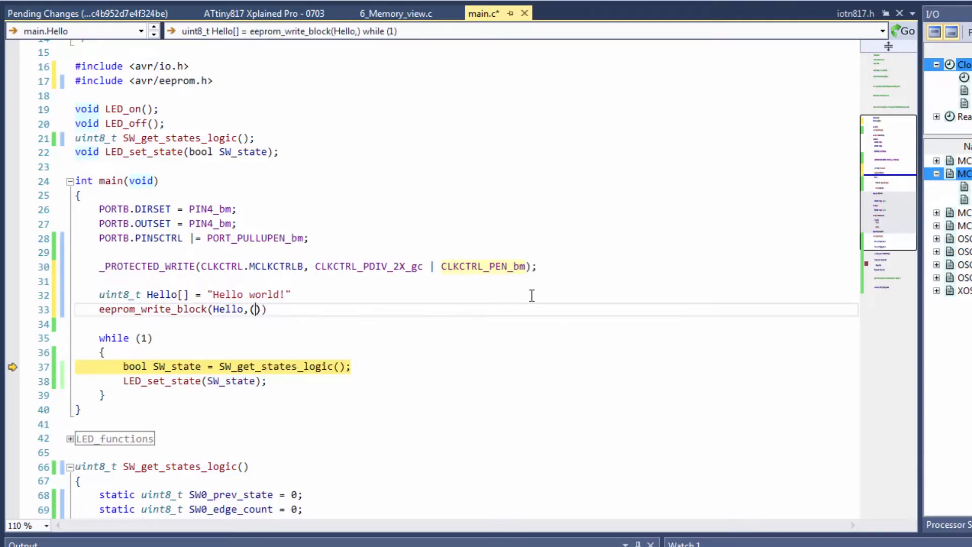
text(void)
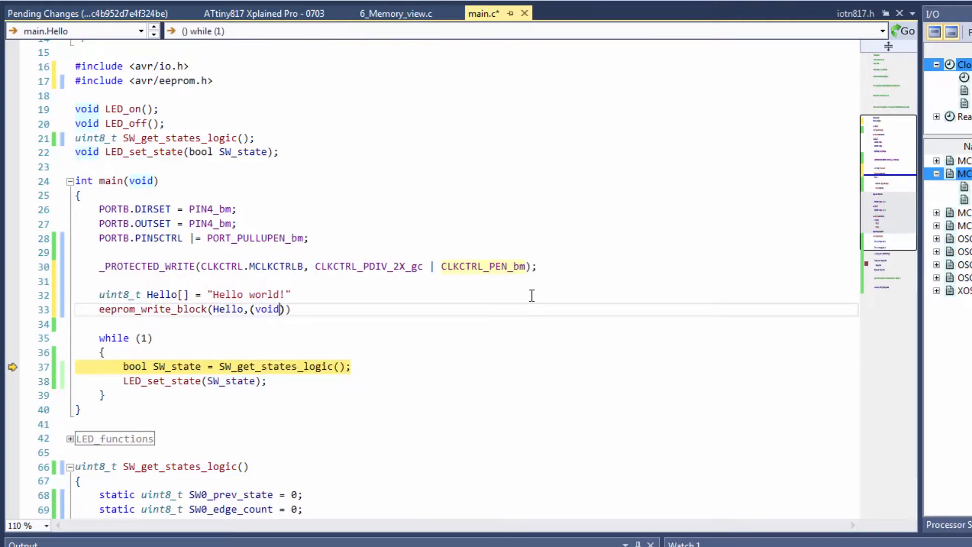
text(*)
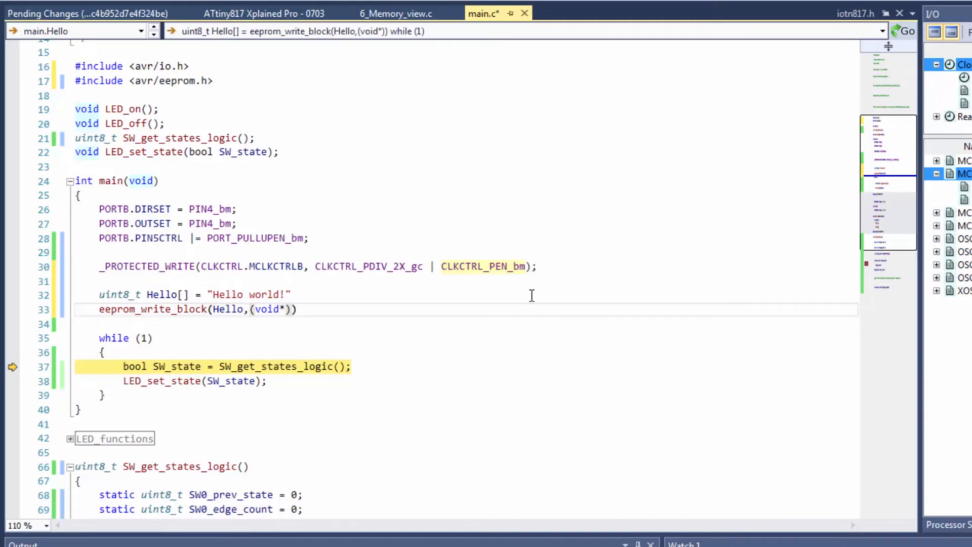
text(0)
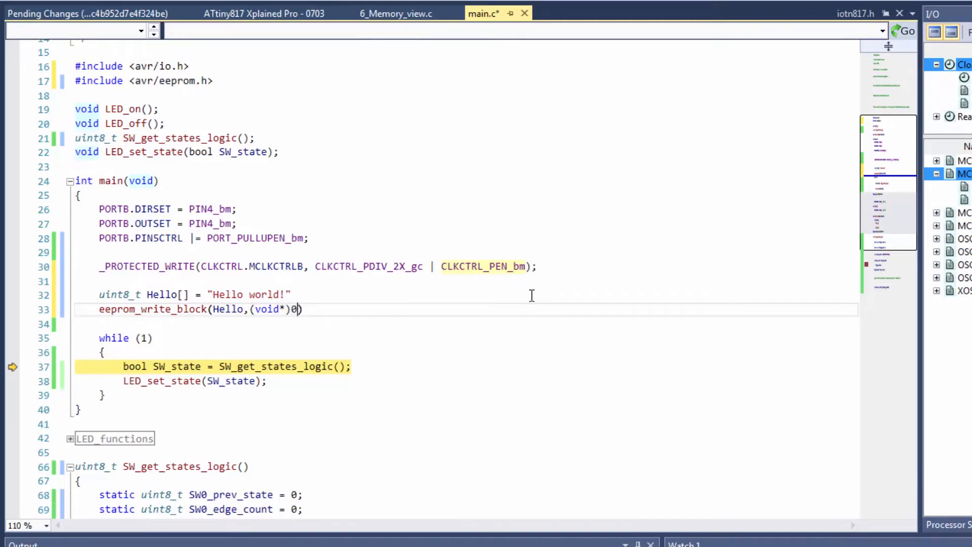
text(,)
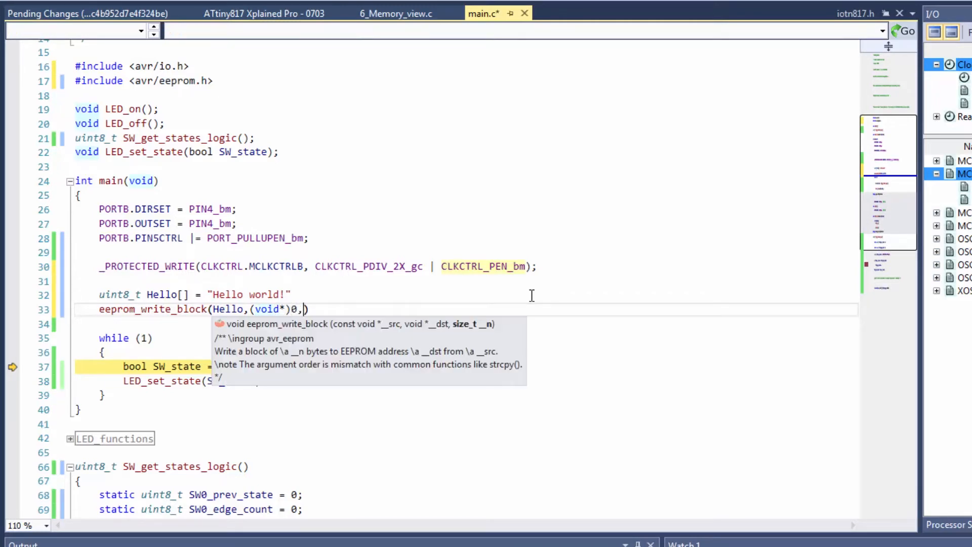
text(sizeof(Hello)
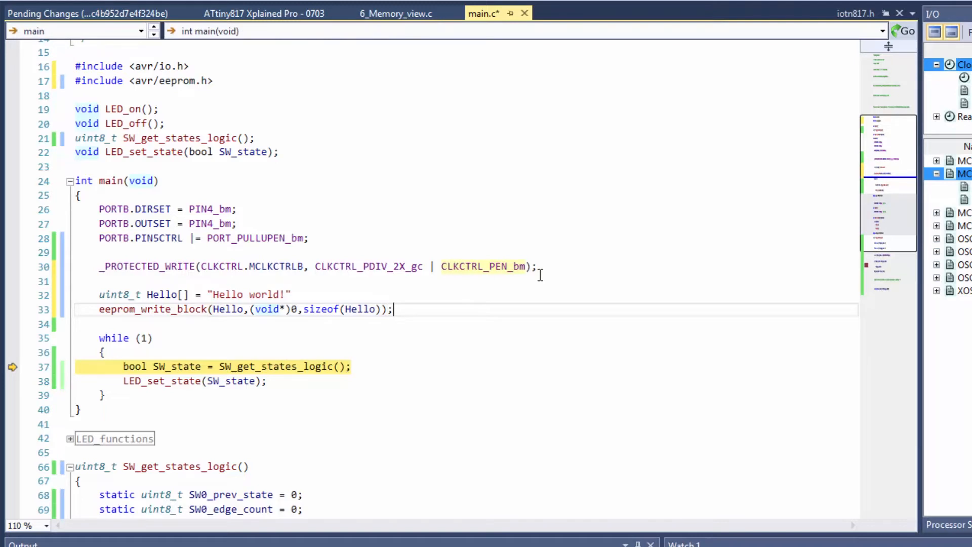
- Declare uint8_t Hi[] = "AVR Says hi!" for the second EEPROM write
text(uint8_t)
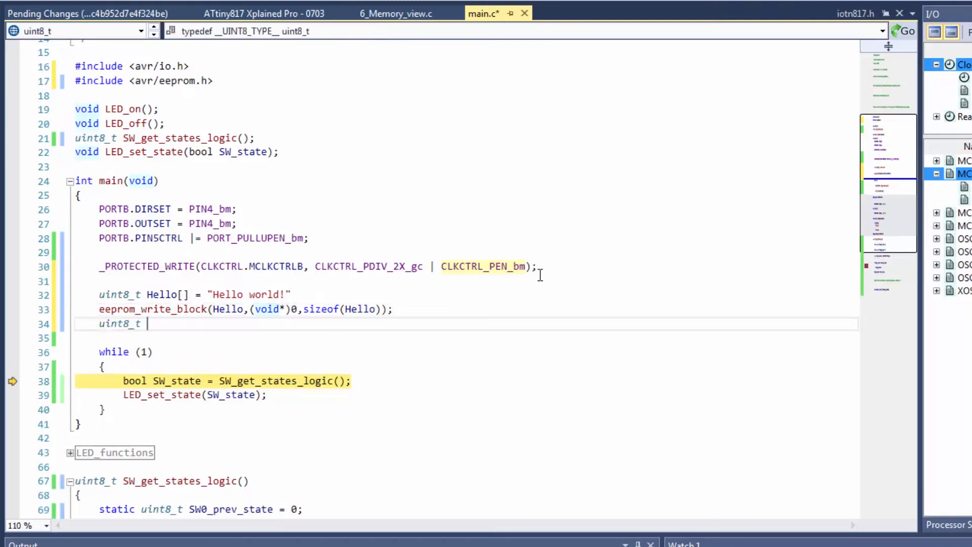
text(Hi[])
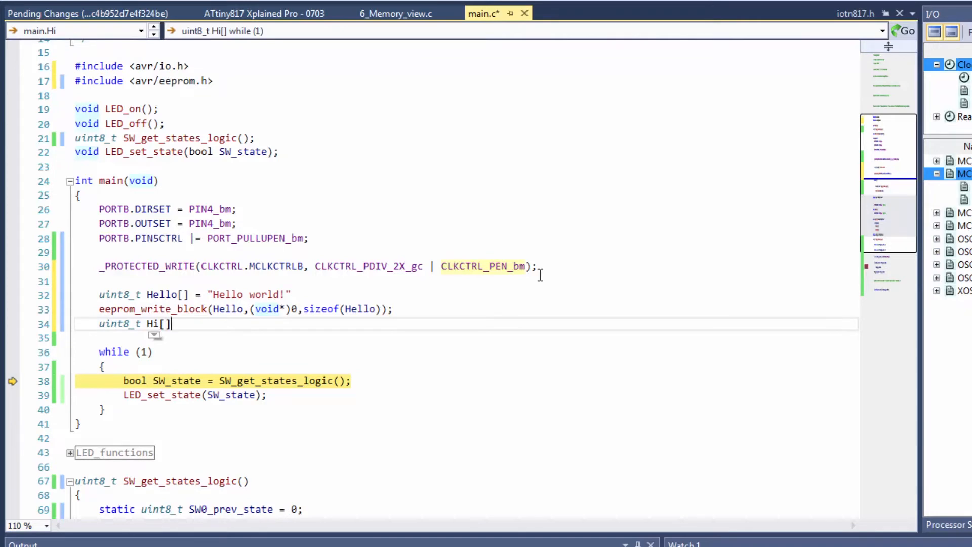
text(= "AVR Says hi!";)
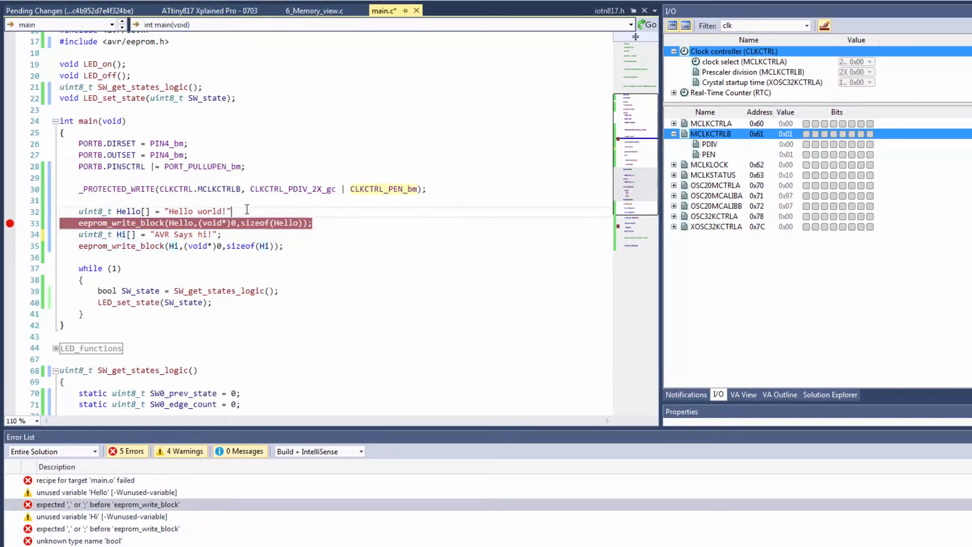
- Find and open the Memory 1 window via the IDE's command search
click(70, 49)
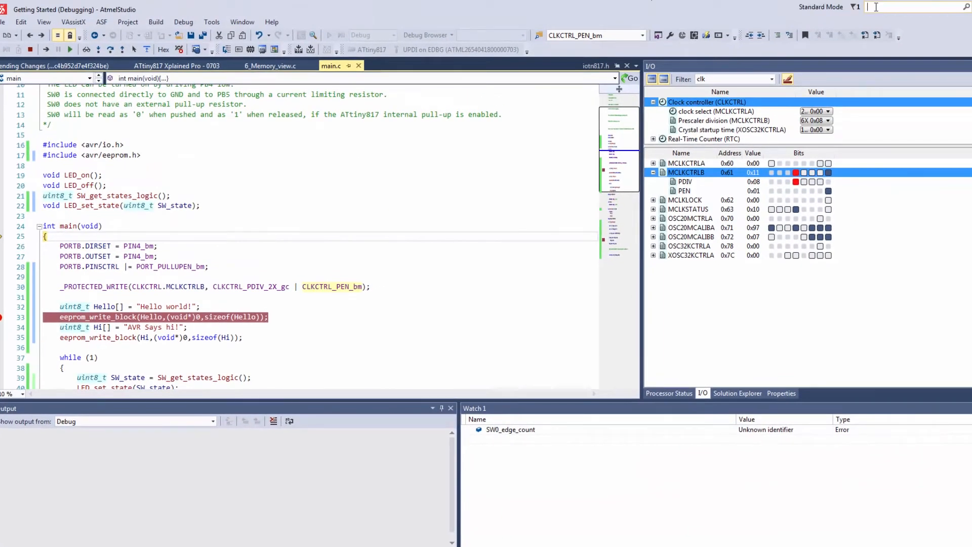
text(memory)
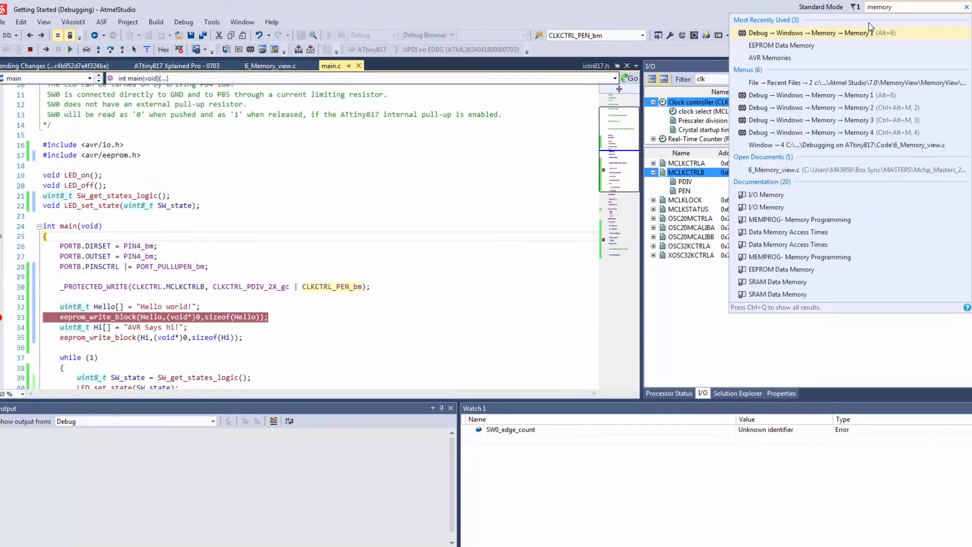
click(806, 32)
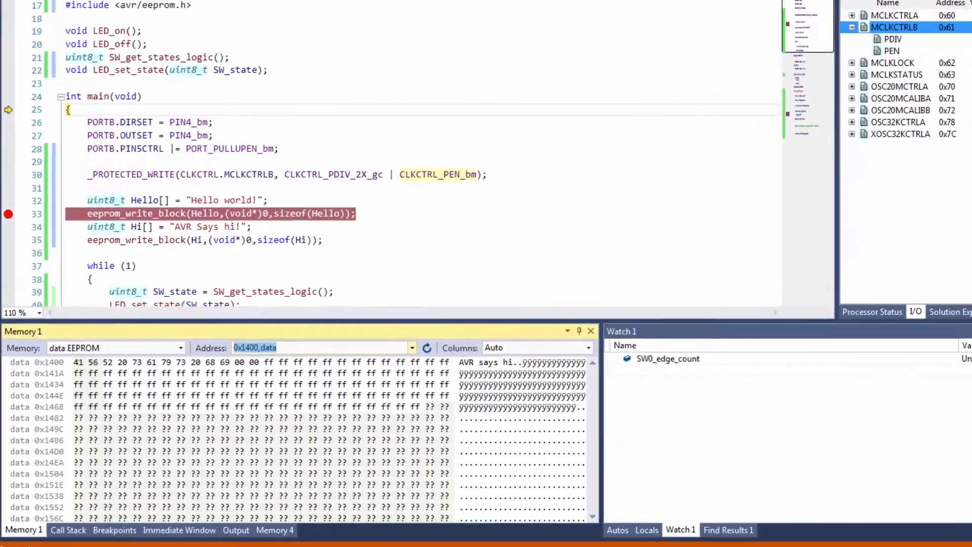
- Switch the memory view from fuses to data EEPROM, revealing 'AVR says hi'
click(200, 316)
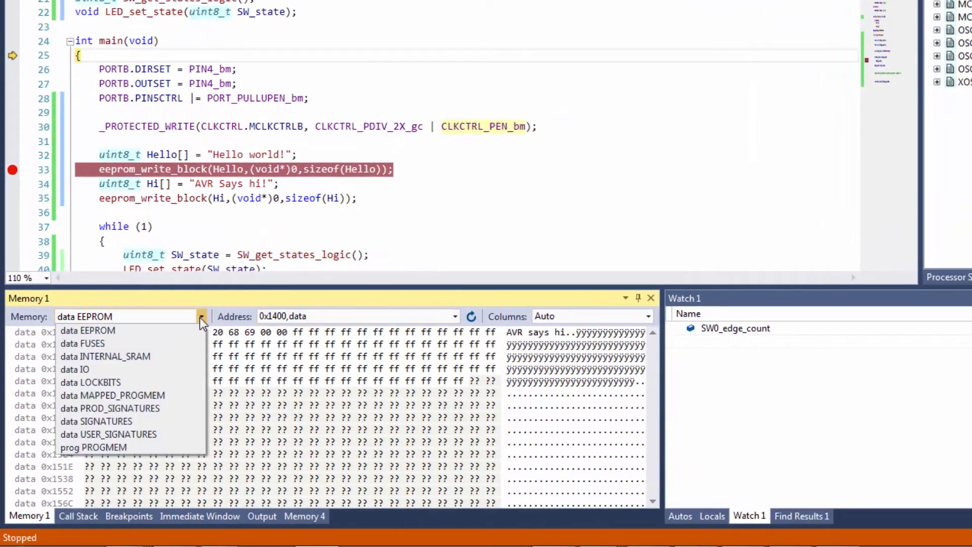
click(82, 343)
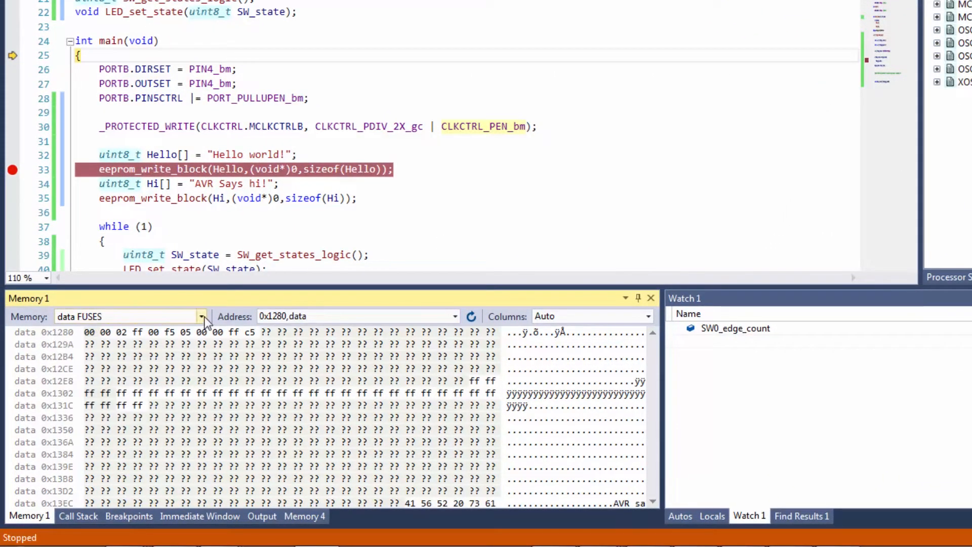
click(200, 316)
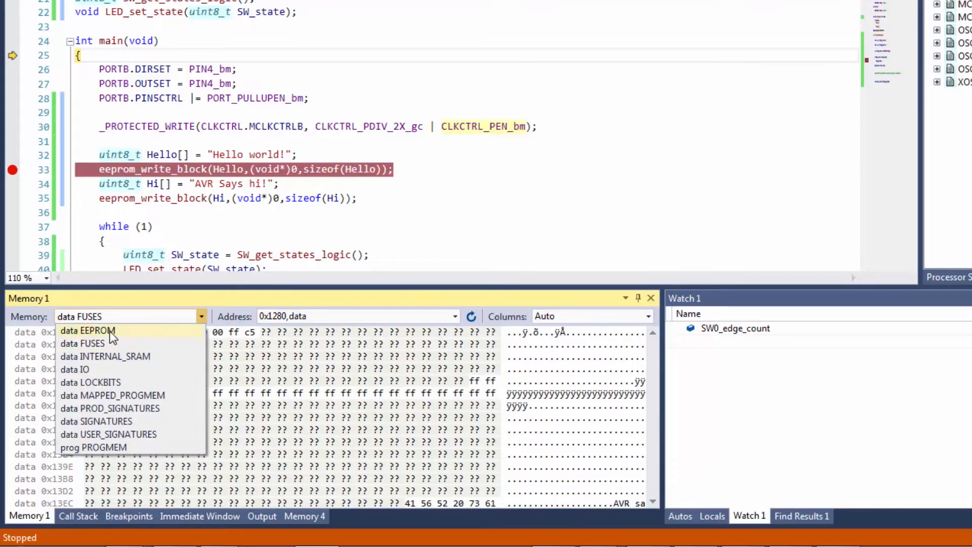
click(87, 330)
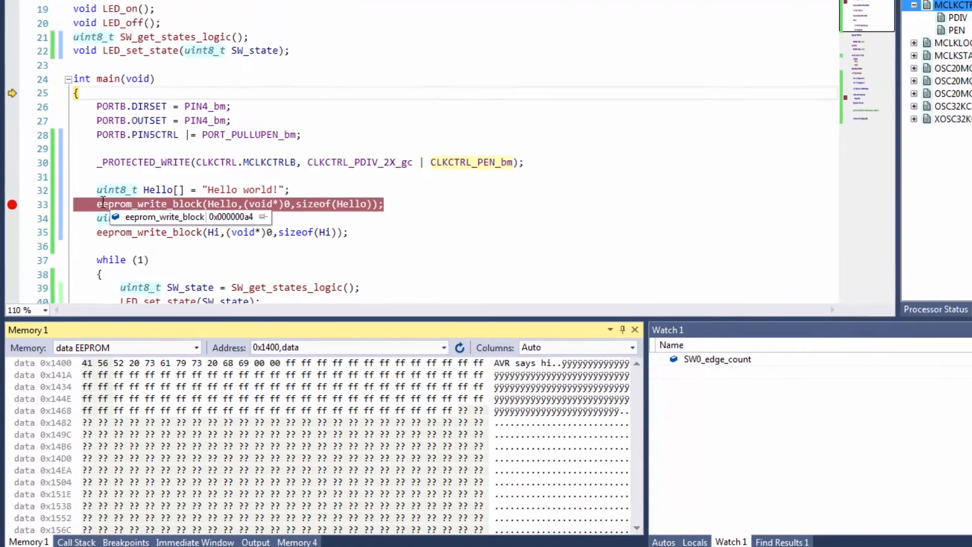
- Continue to the breakpoint, step over the Hello EEPROM write, then stop debugging
click(98, 12)
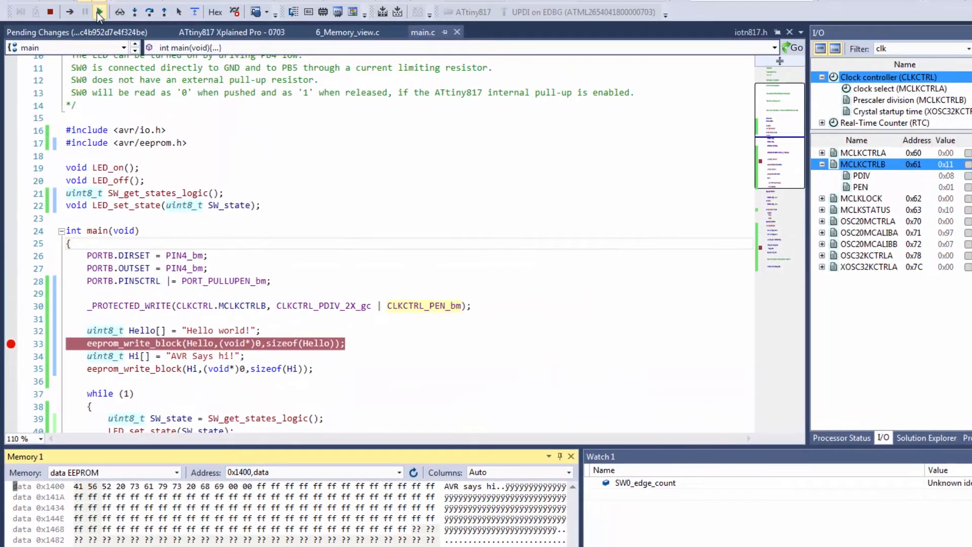
click(149, 12)
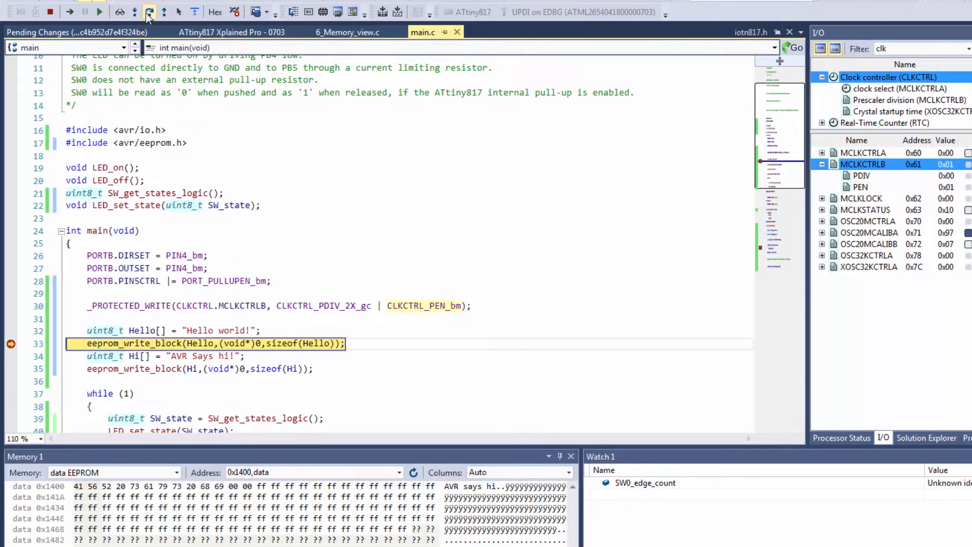
click(149, 12)
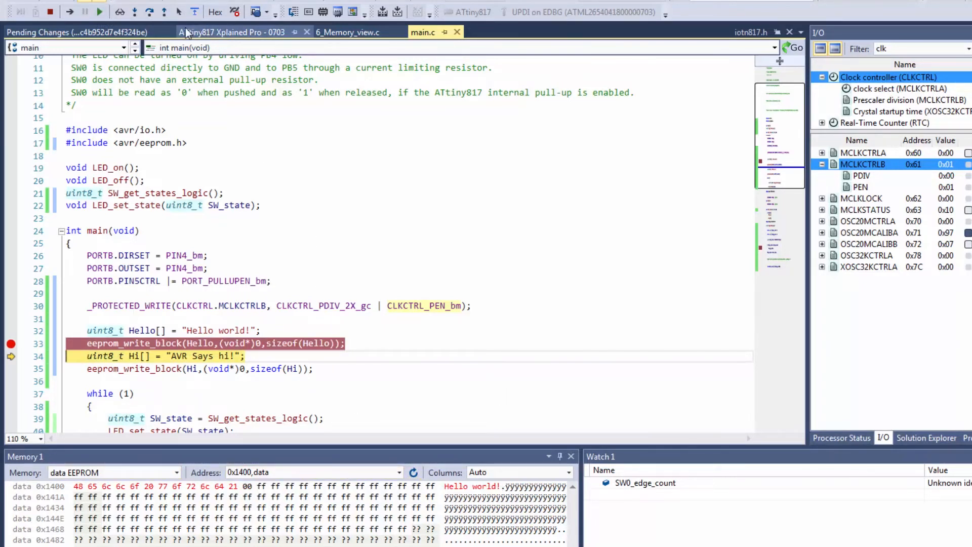
mouse_move(150, 13)
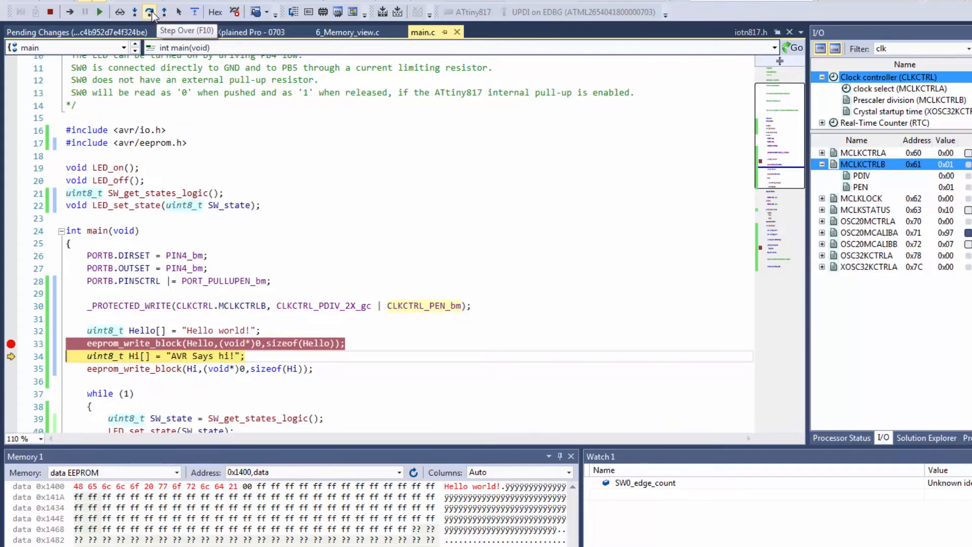
click(150, 12)
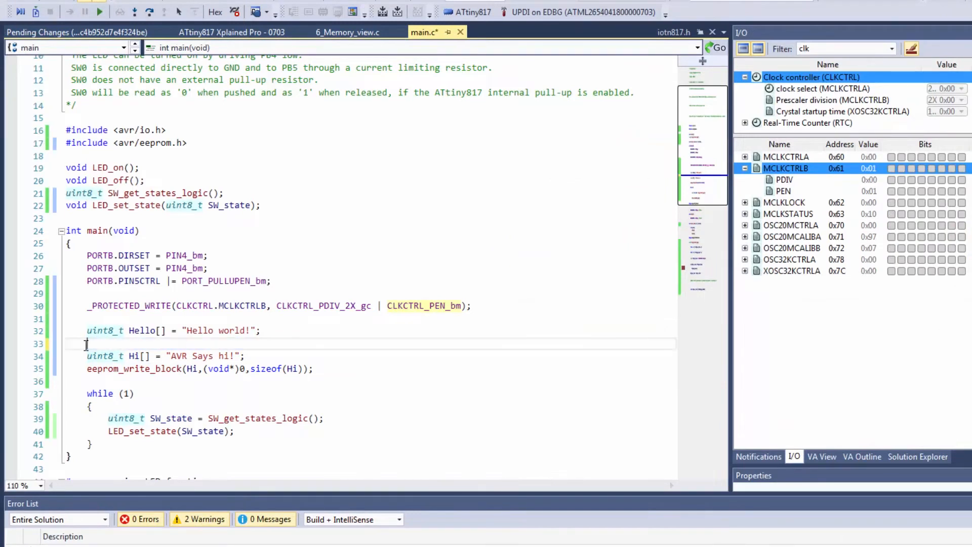
- Declare void save(const uint8_t* to_save, uint8_t size) below main
click(89, 458)
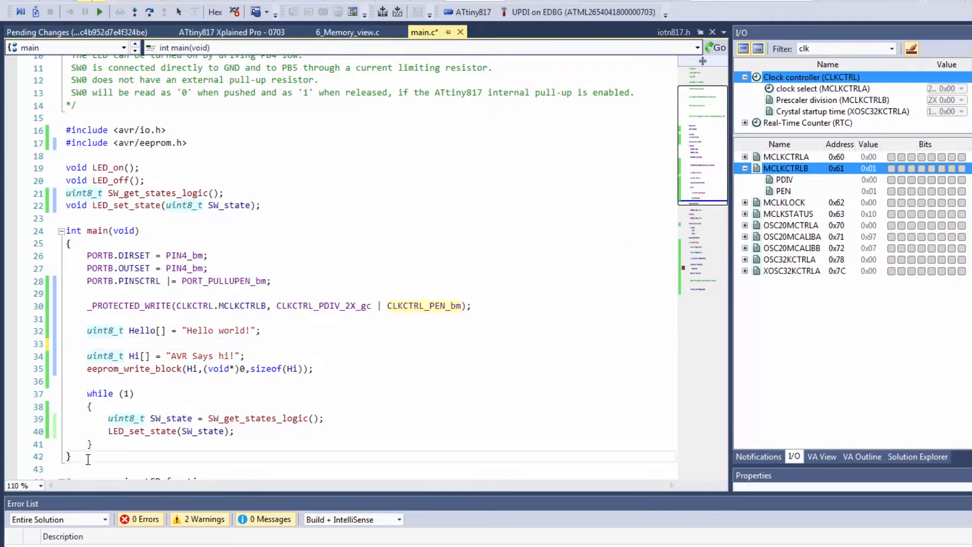
scroll(down, 3)
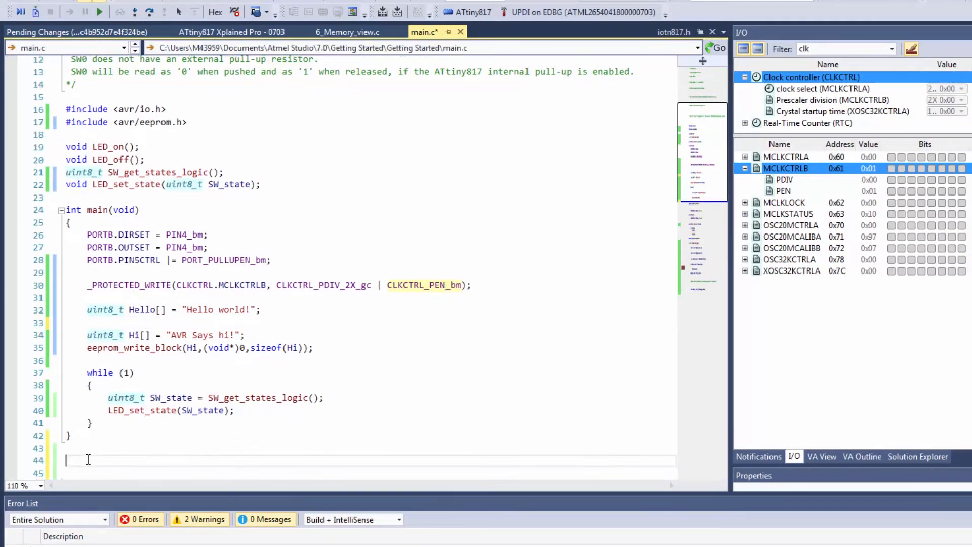
text(void save())
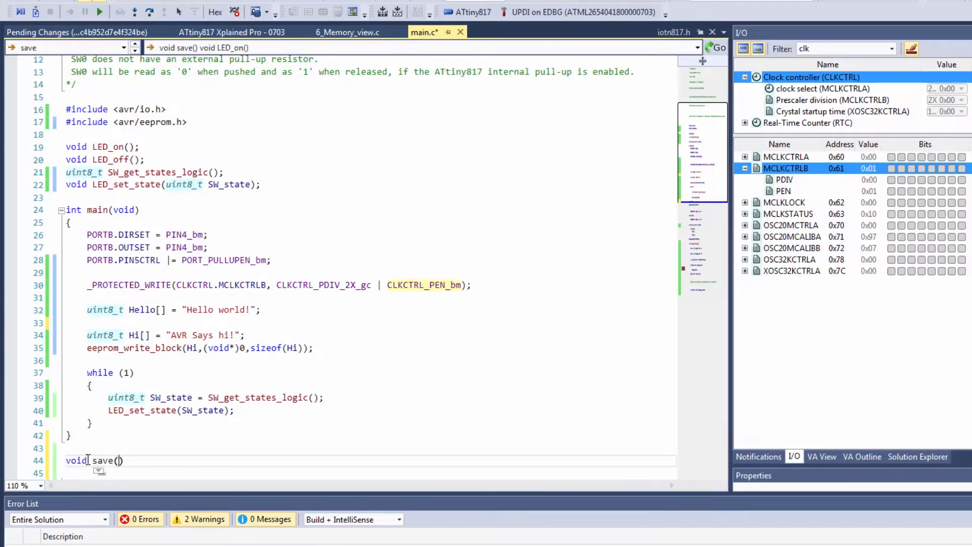
text(const uint8_t* to_save)
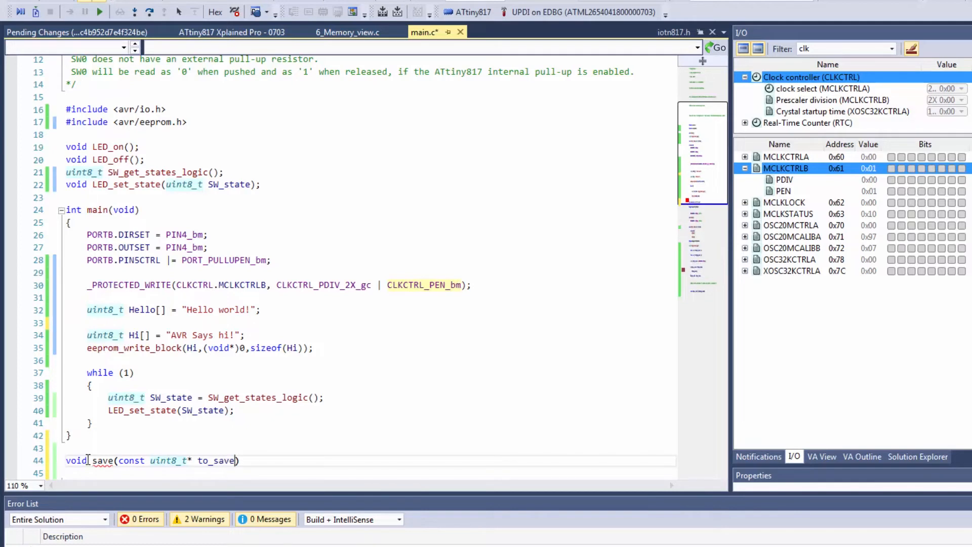
text(, uint8_t siz)
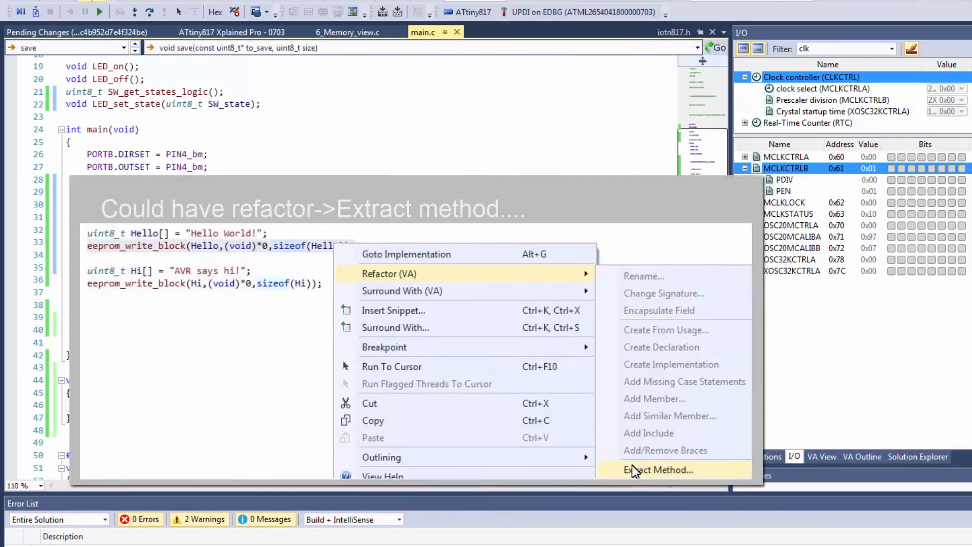
- Extract the Hello eeprom_write_block call into the new save function body
click(659, 469)
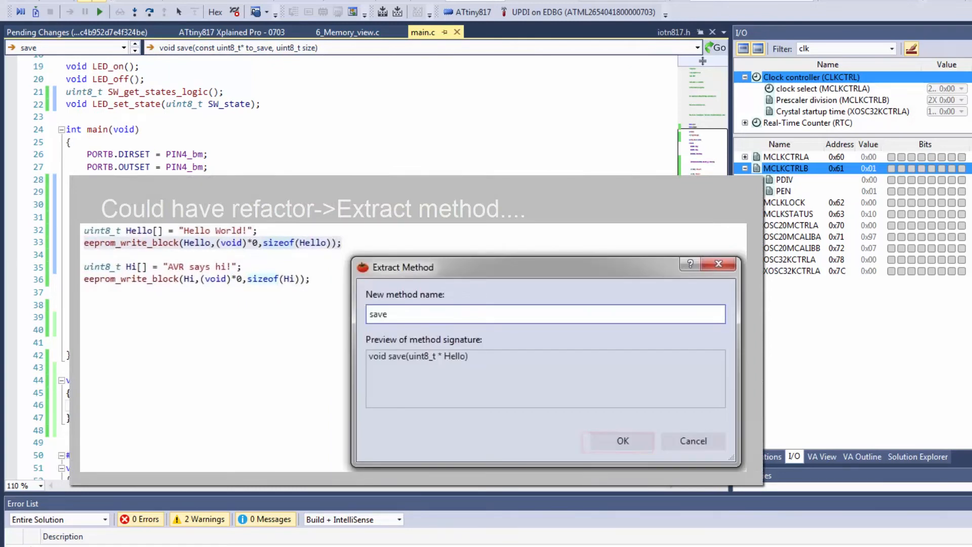
click(623, 441)
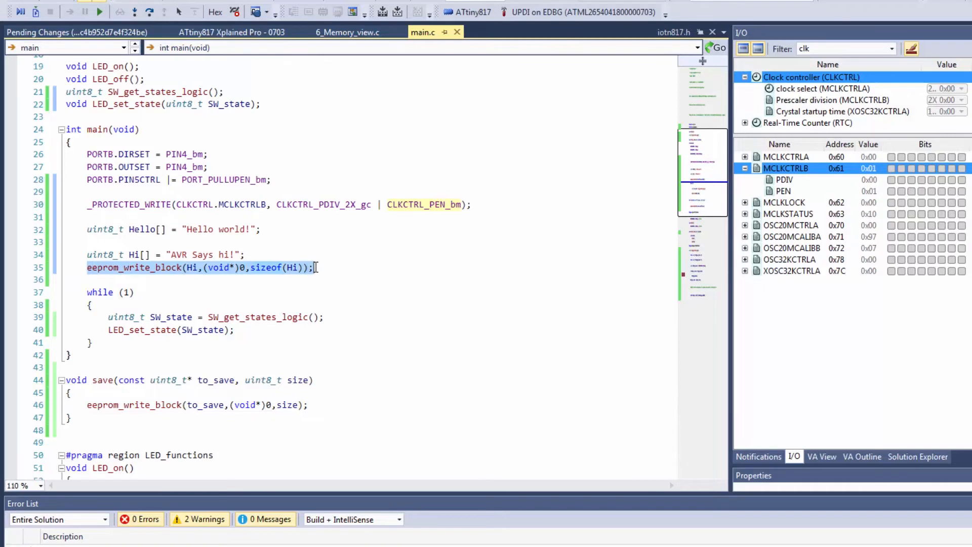
- Call save(Hello, sizeof(Hello)) in main in place of the direct EEPROM write
text(save())
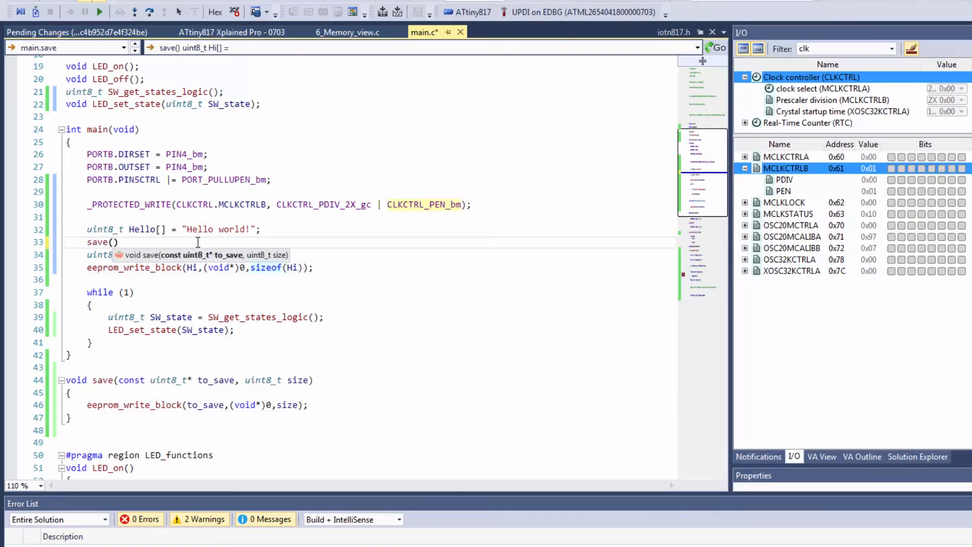
text(Hello, sizeof(Hello)
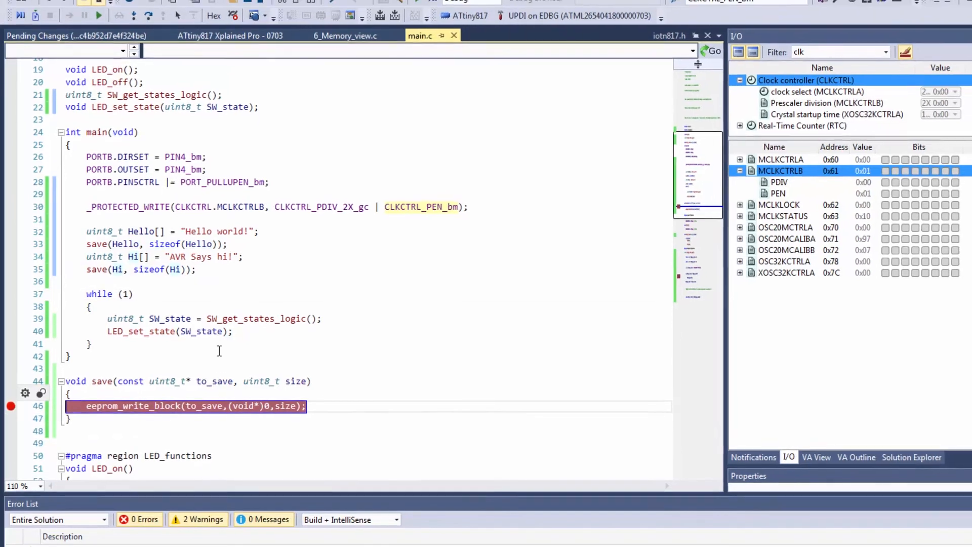
- Debug the program, stepping over the write inside save and continuing to the next save call
click(96, 15)
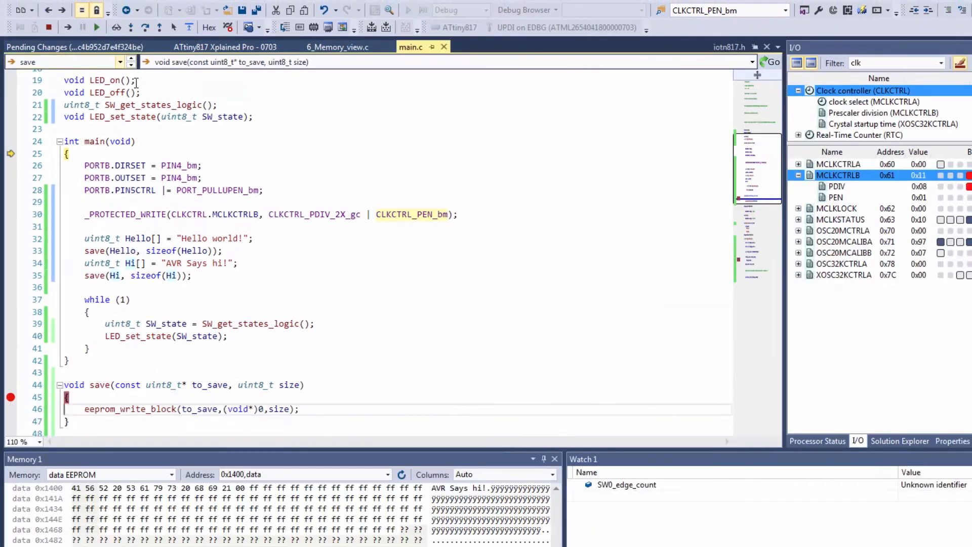
click(145, 27)
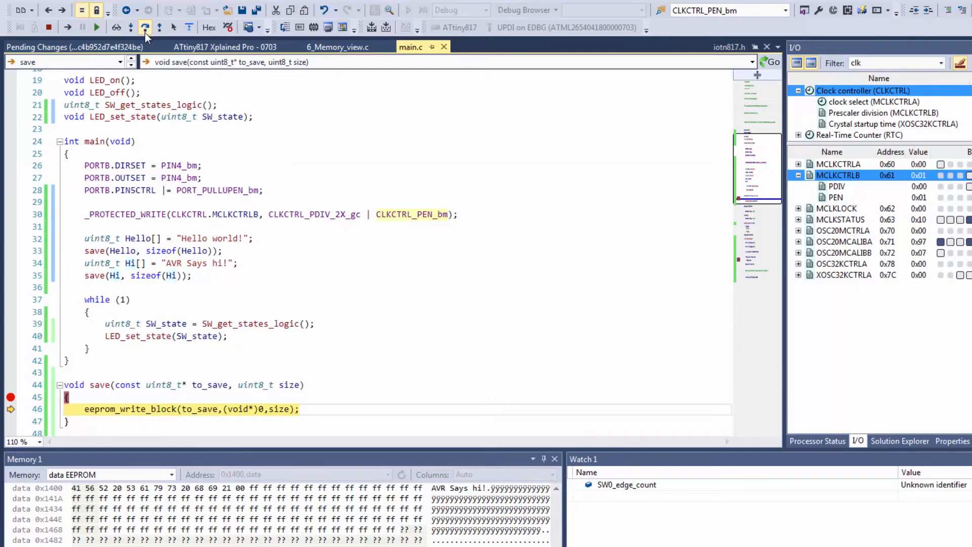
click(145, 26)
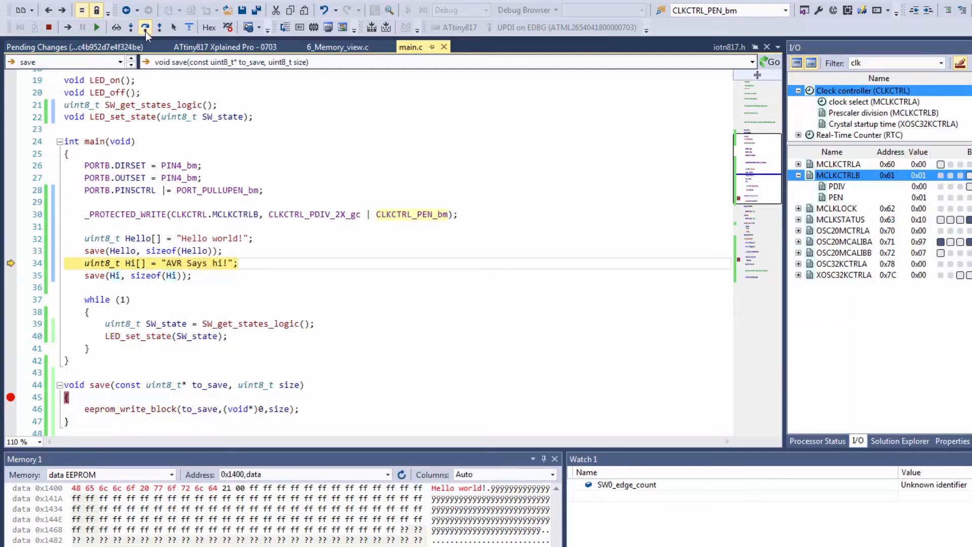
click(143, 27)
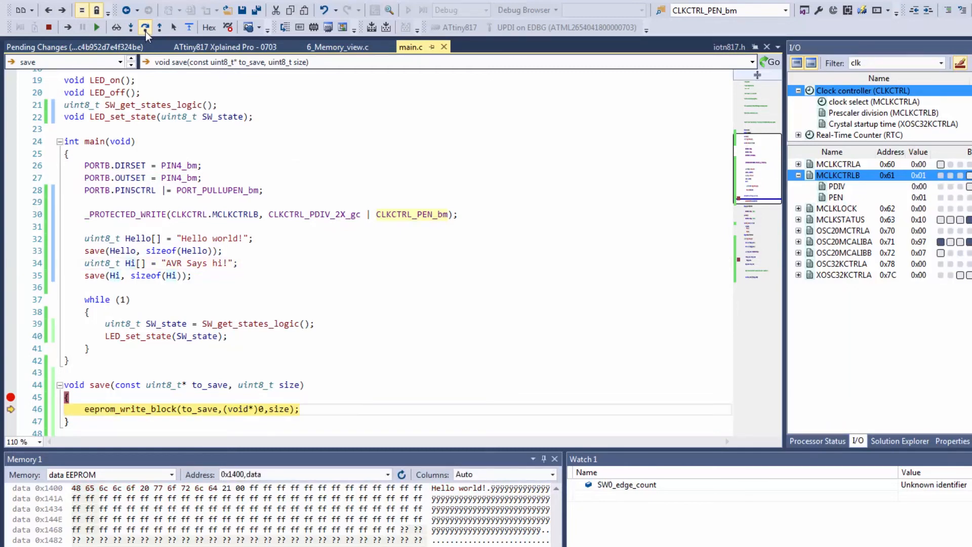
click(145, 27)
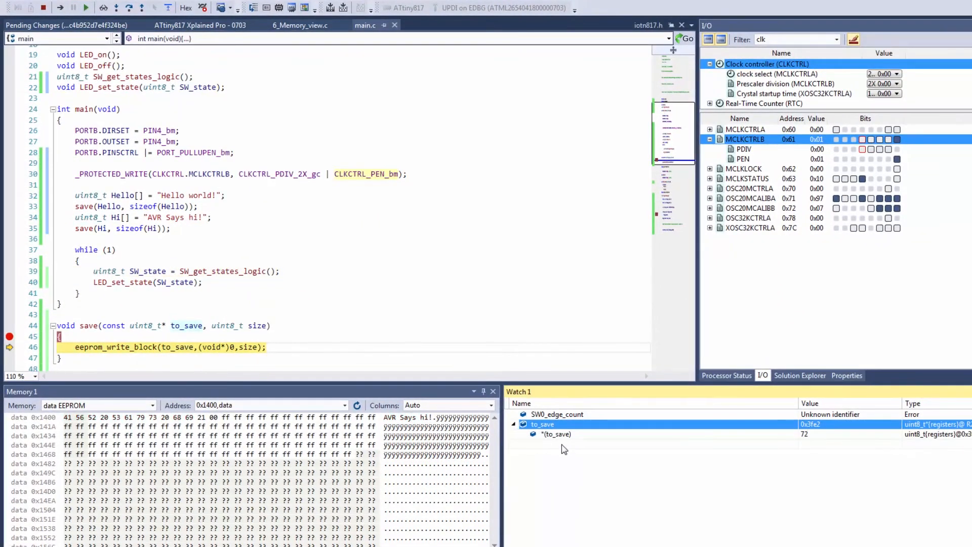
mouse_move(560, 441)
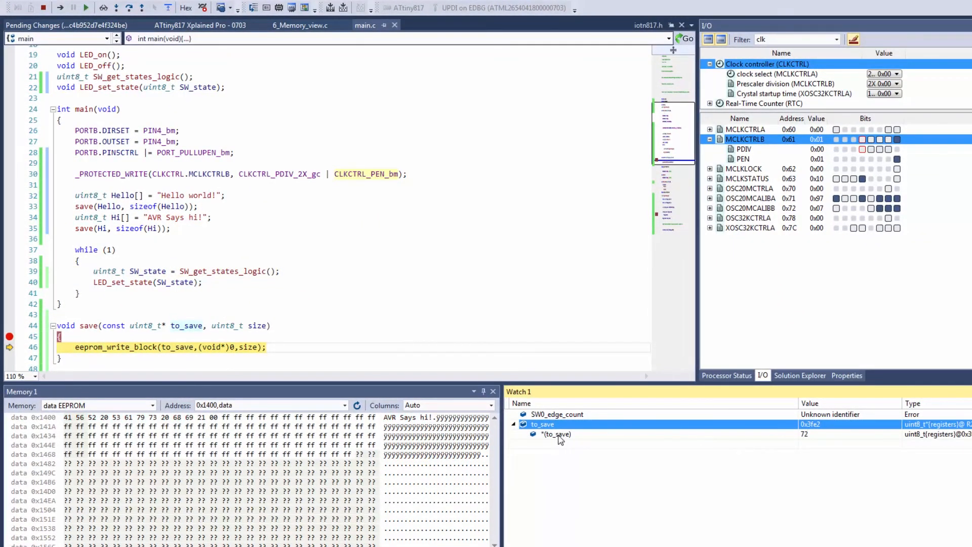
mouse_move(634, 465)
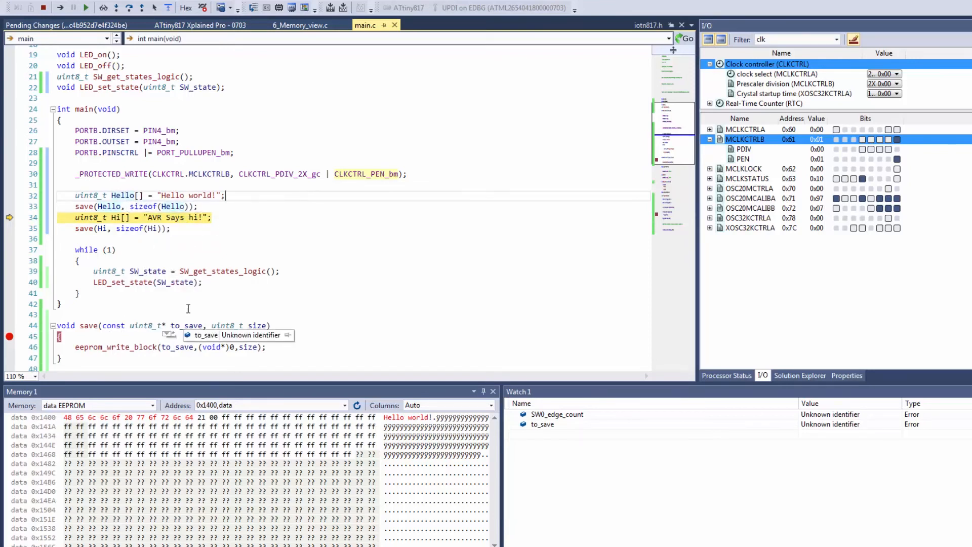
mouse_move(163, 217)
text(*(uint8_t (*)[30])to_save)
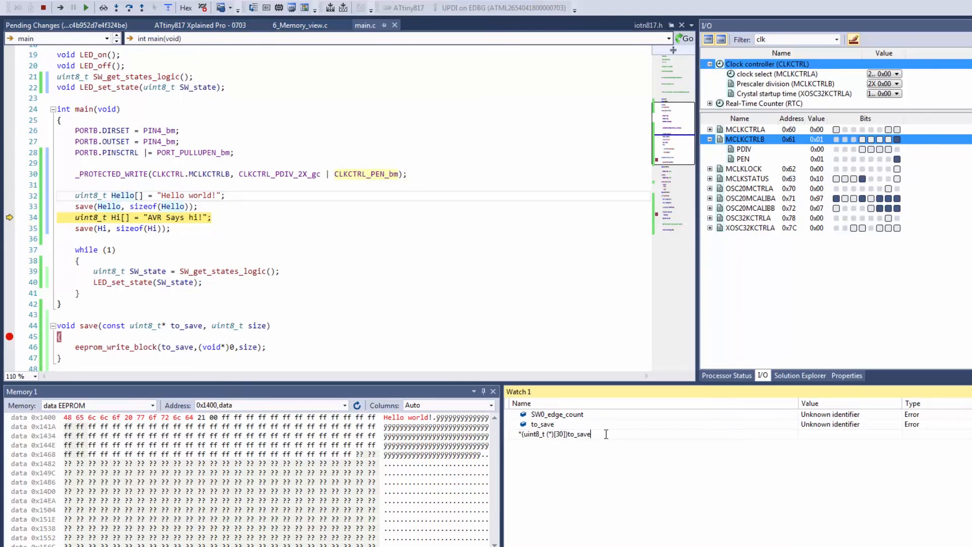
- Commit the *(uint8_t (*)[30])to_save watch and scroll its expanded AVR Says hi! bytes
click(85, 7)
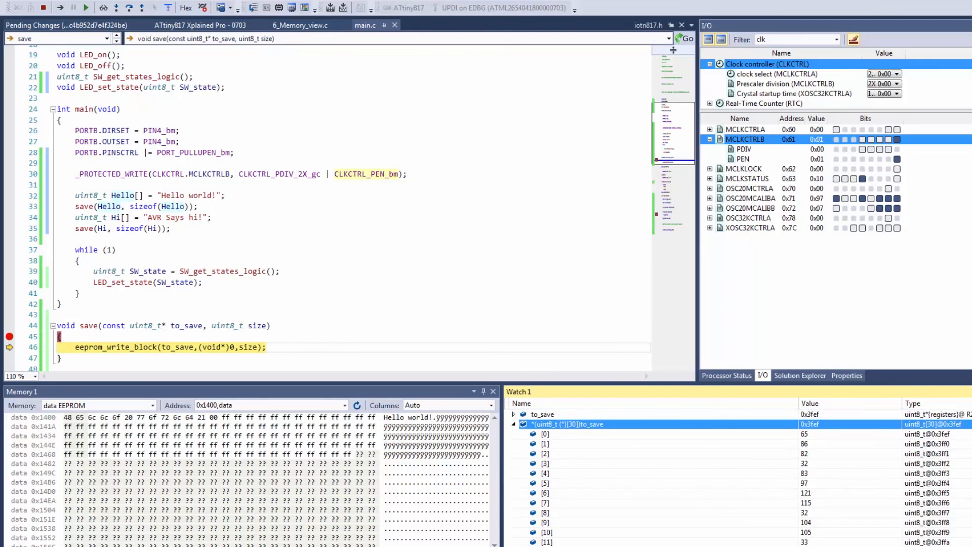
scroll(down, 3)
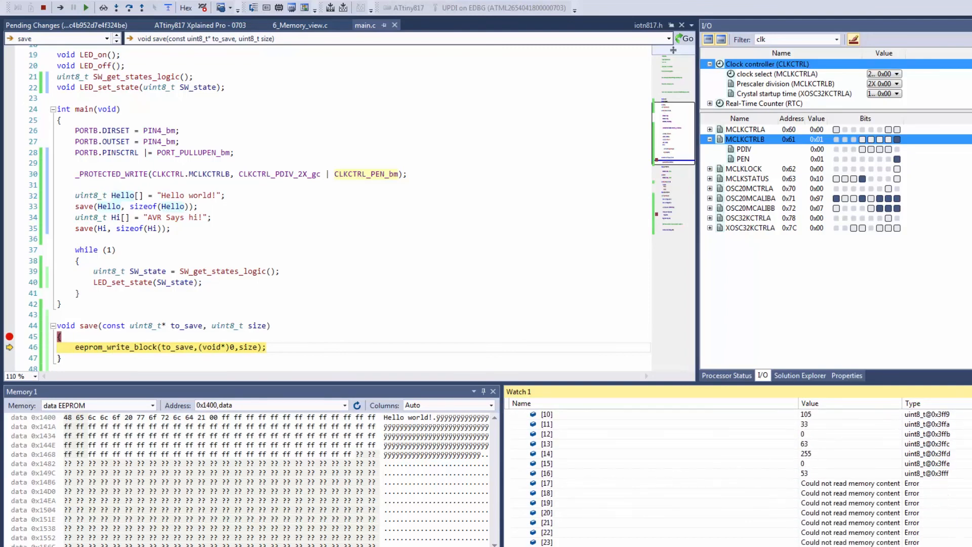